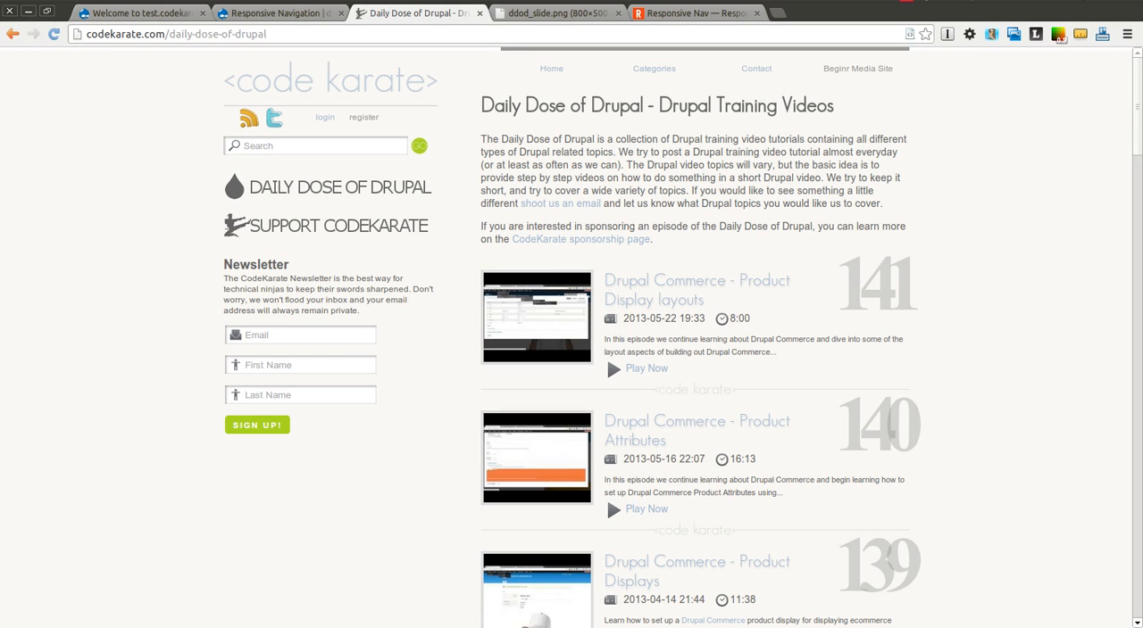
mouse_move(953, 275)
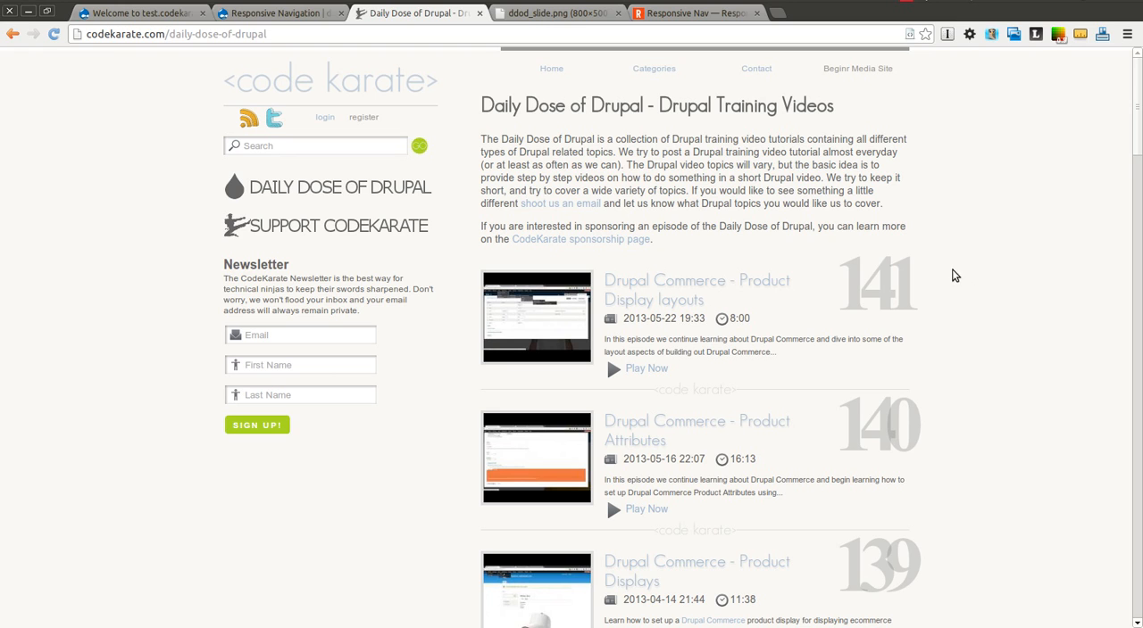
mouse_move(728, 246)
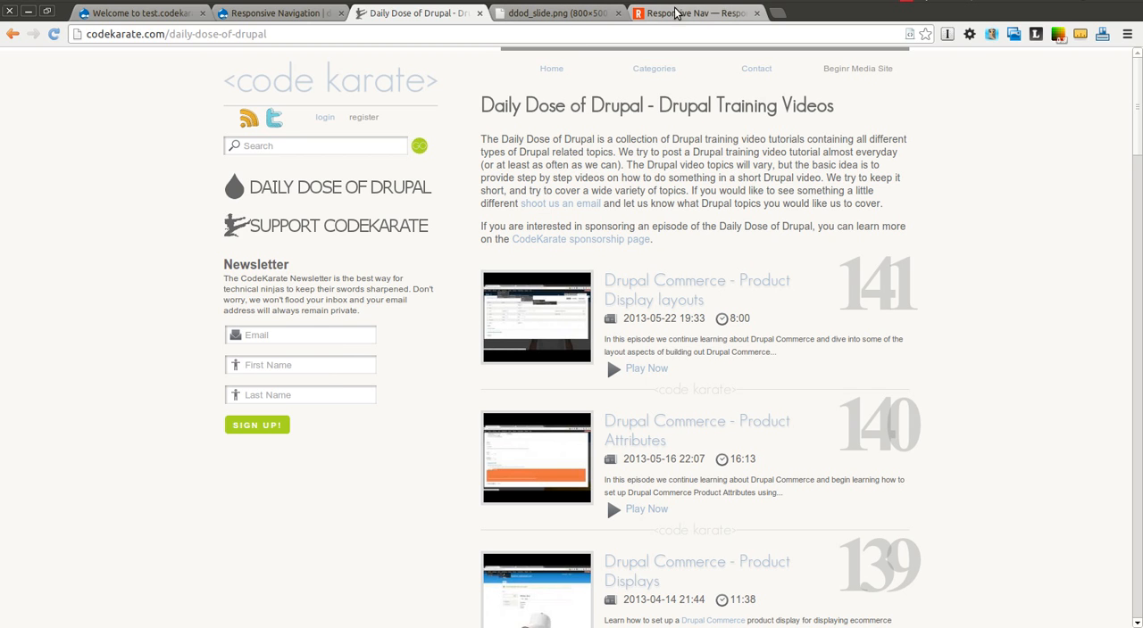
Switch from the Code Karate video list to the Responsive Navigation project page on drupal.org
click(697, 12)
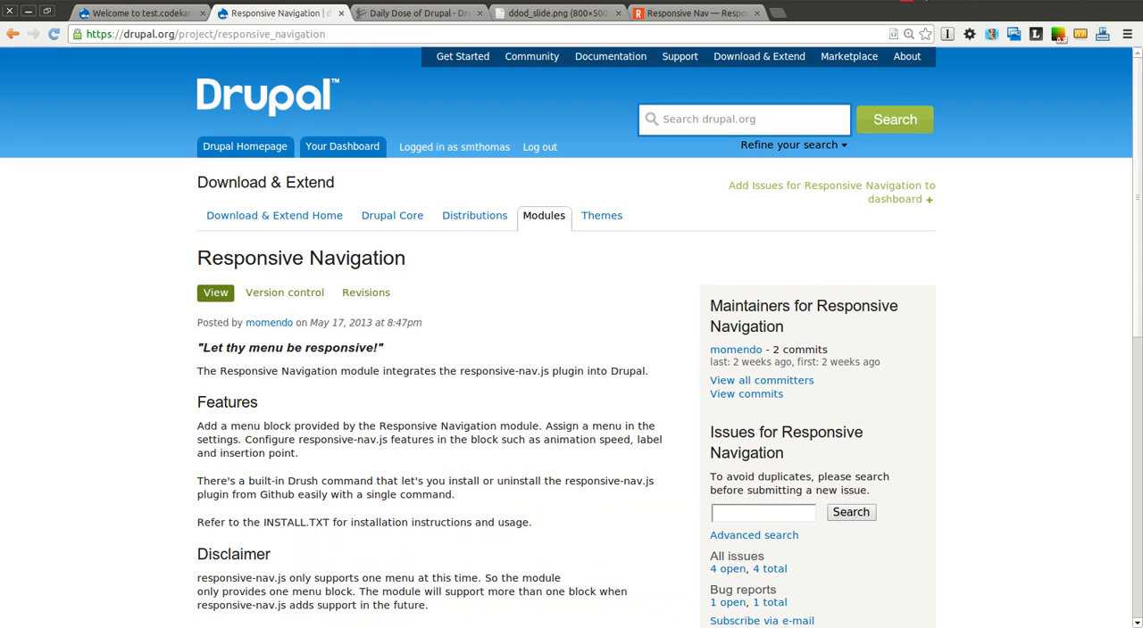
Follow the Dependencies link to the responsive-nav.js plugin's own website
scroll(down, 3)
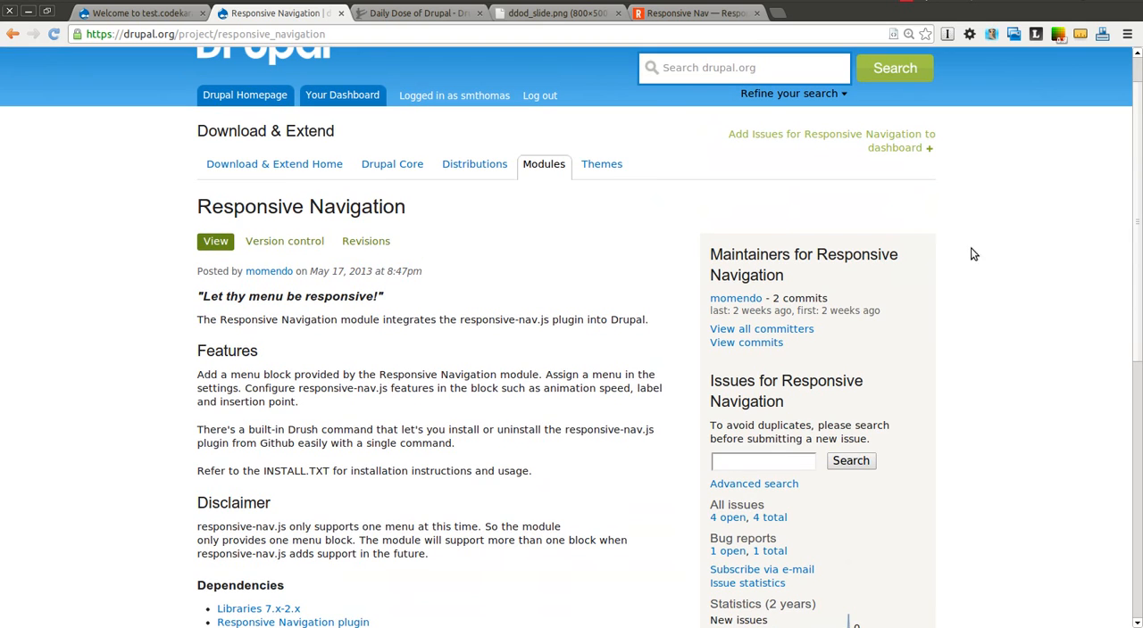
click(696, 12)
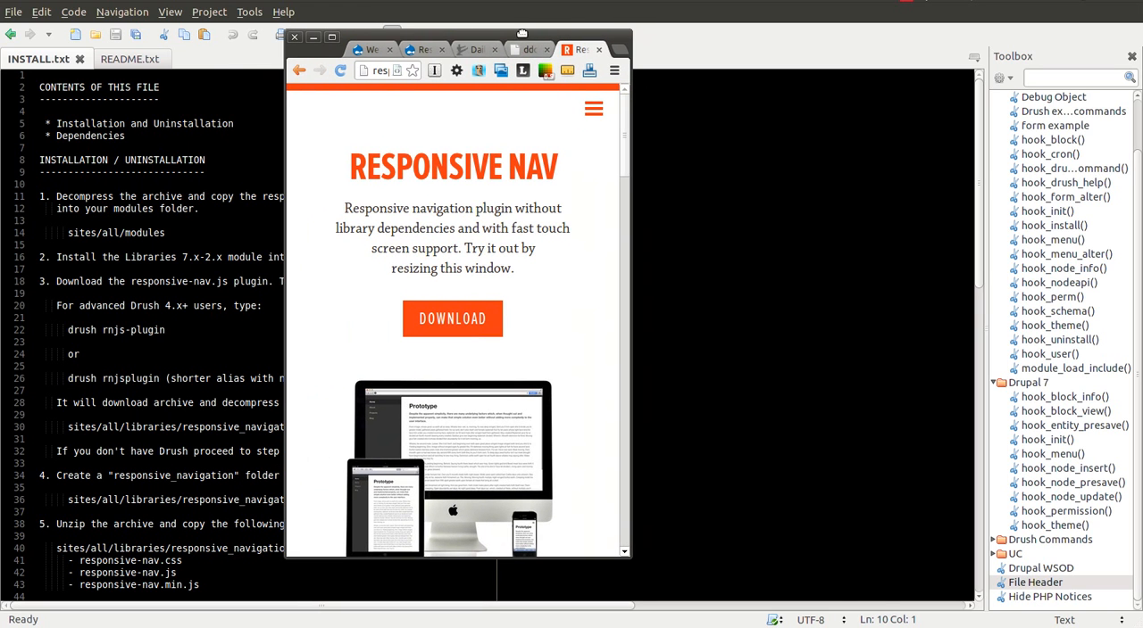
mouse_move(480, 111)
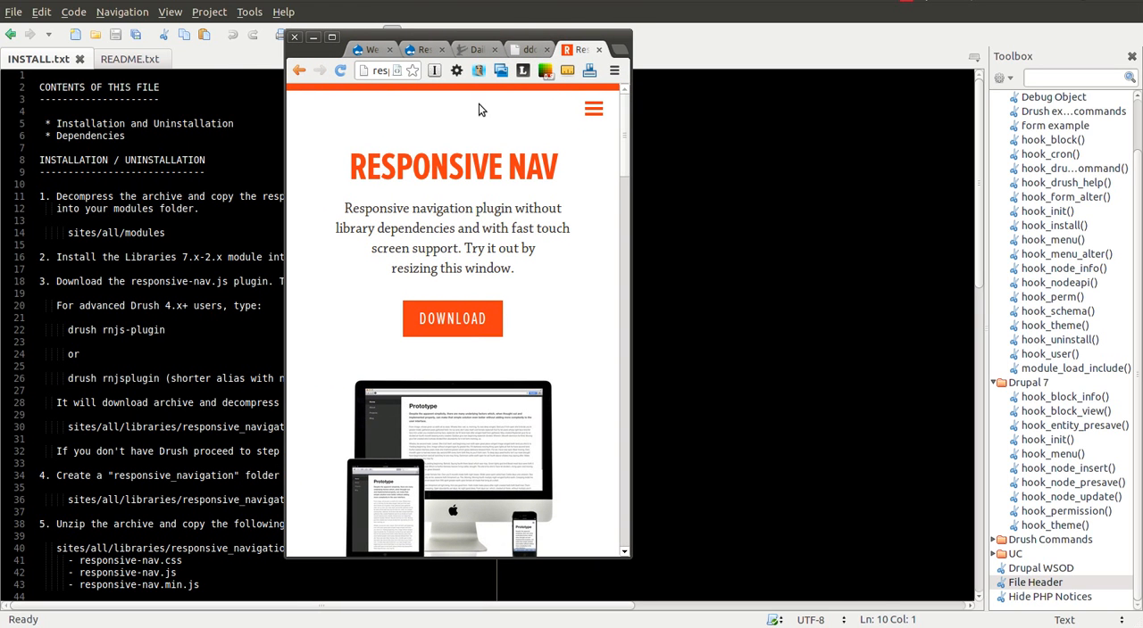
mouse_move(593, 109)
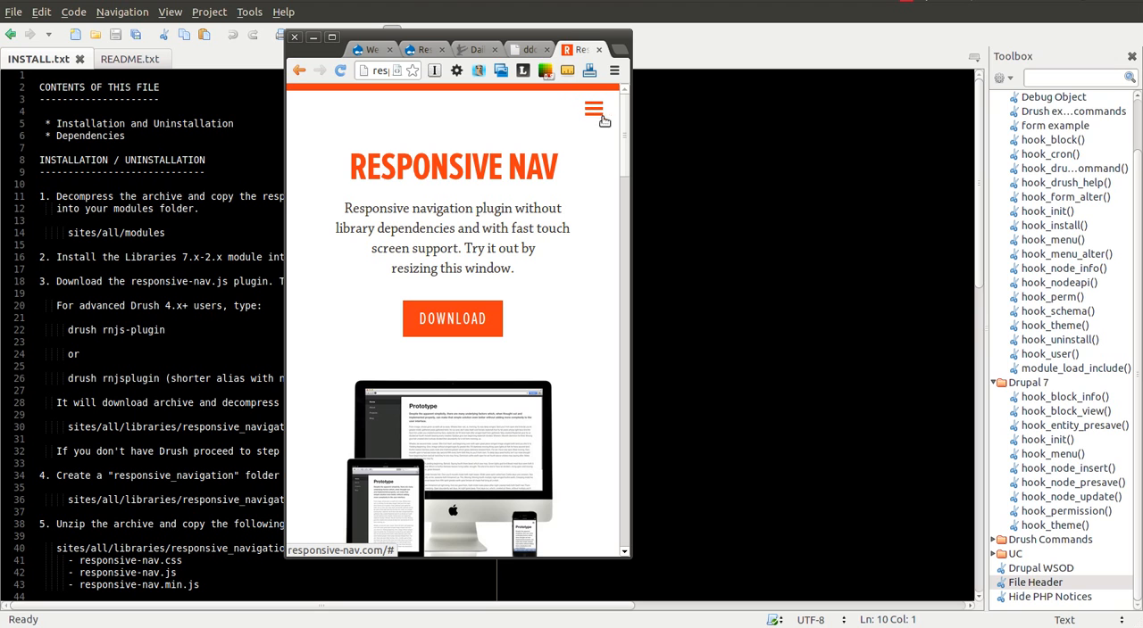
Expand the collapsed hamburger menu on the narrow responsive-nav demo page
click(593, 110)
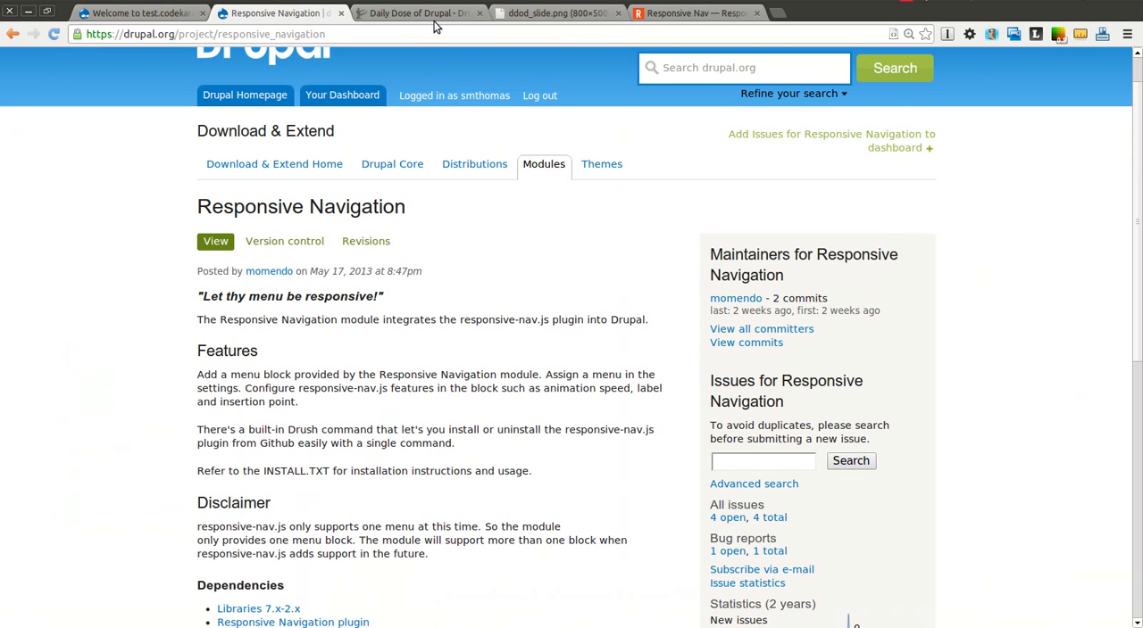
mouse_move(553, 12)
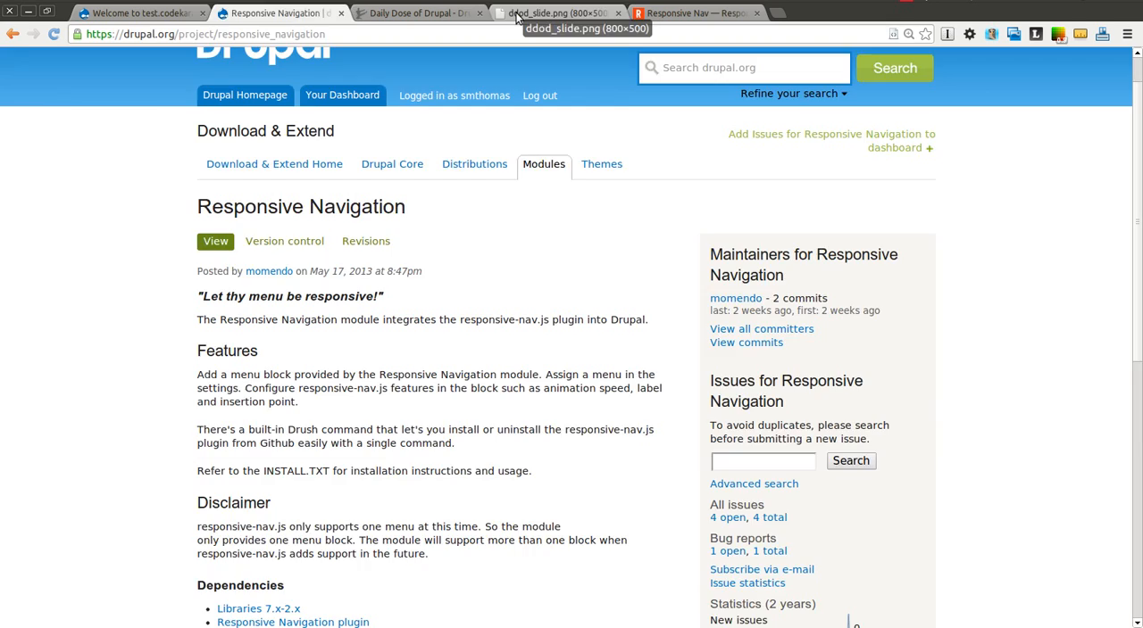
View the Daily Dose of Drupal sponsor slide, then return to the video list
click(557, 12)
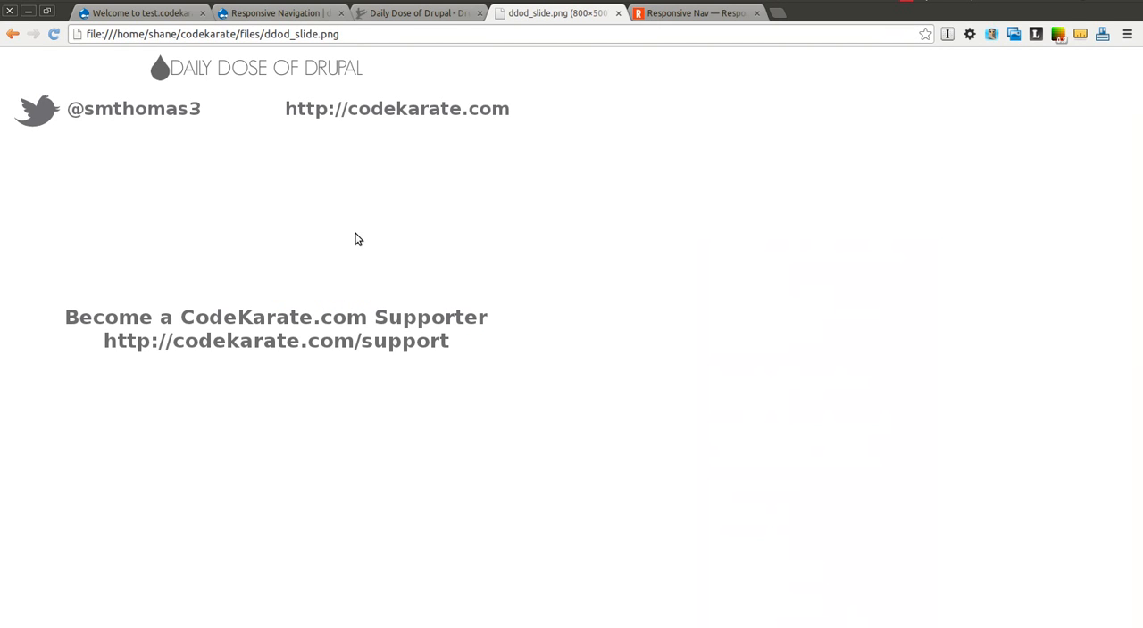
mouse_move(195, 107)
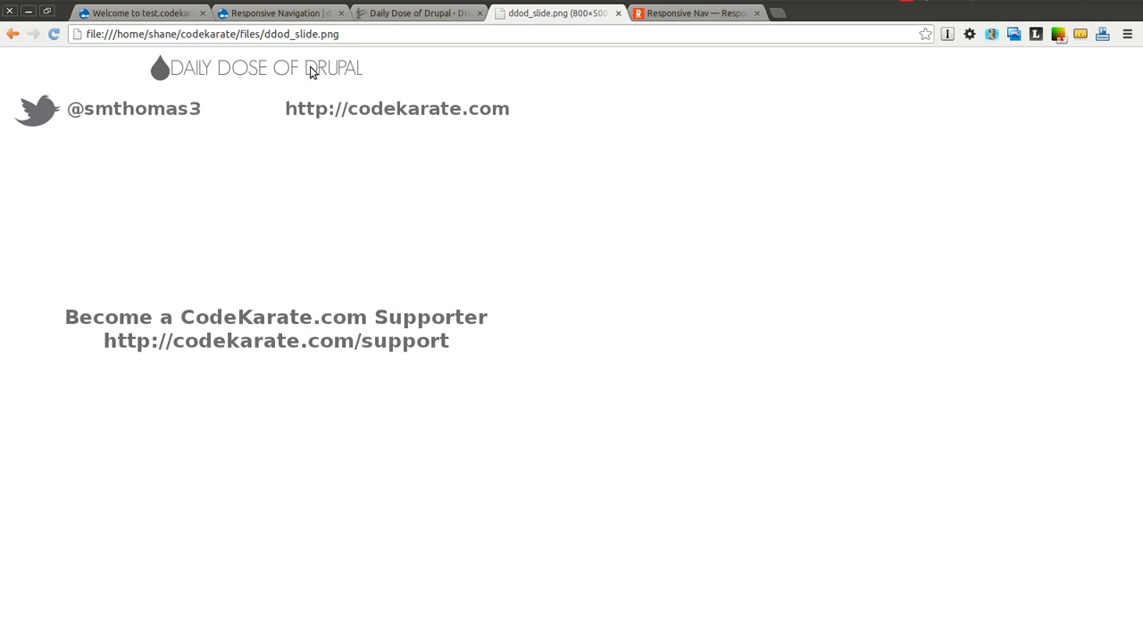
click(414, 13)
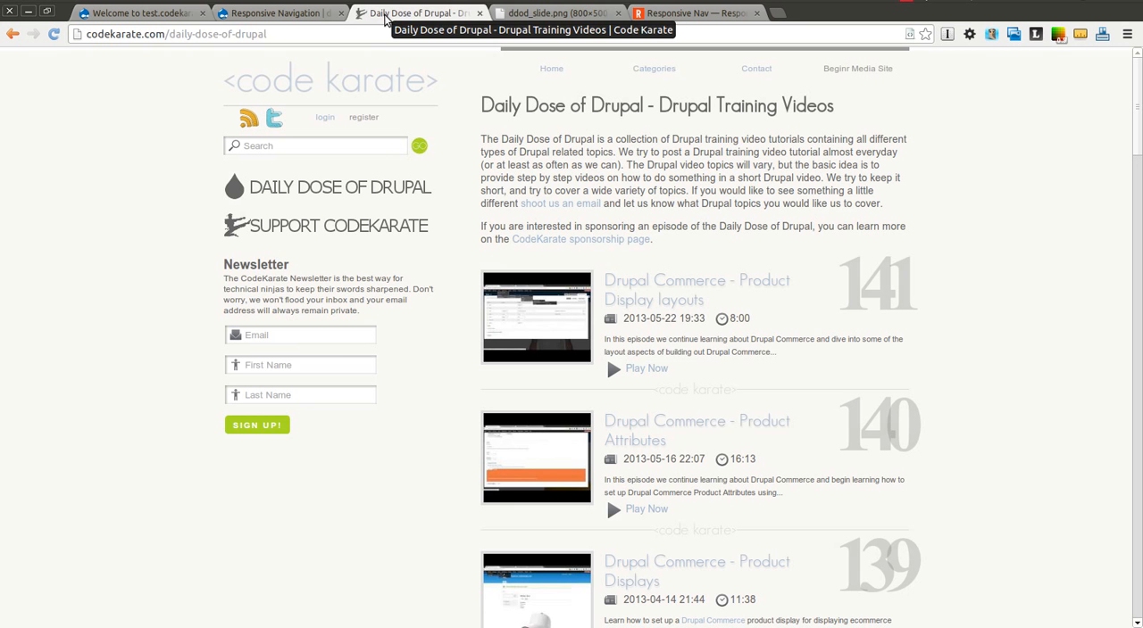
mouse_move(271, 325)
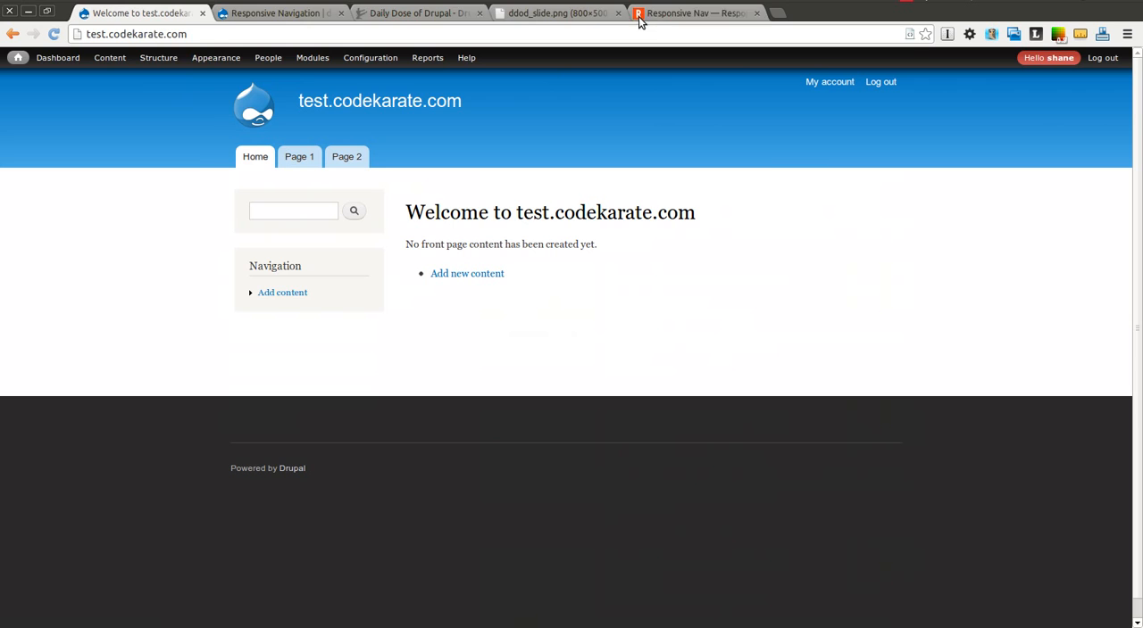
Reread the Responsive Navigation project page before returning to the test site
click(279, 13)
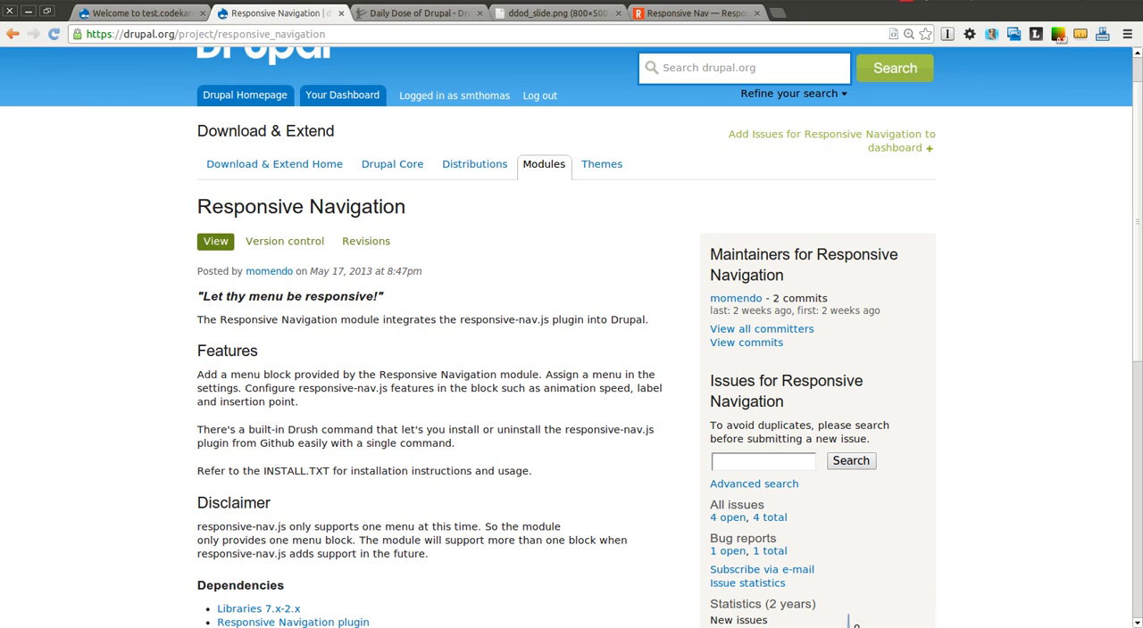
mouse_move(1128, 307)
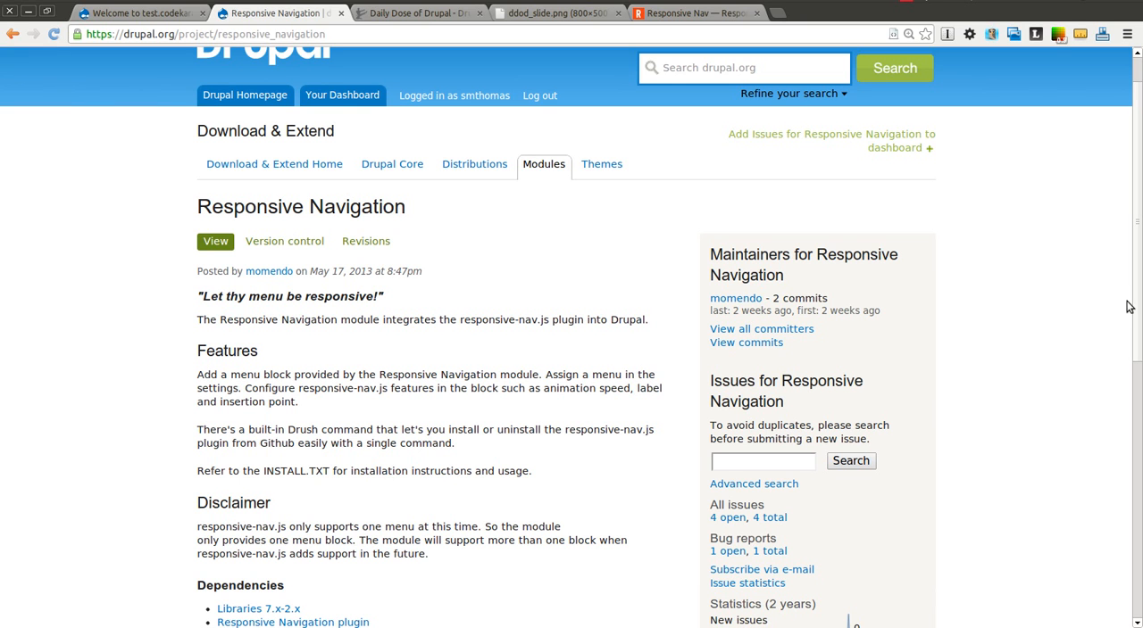
scroll(down, 3)
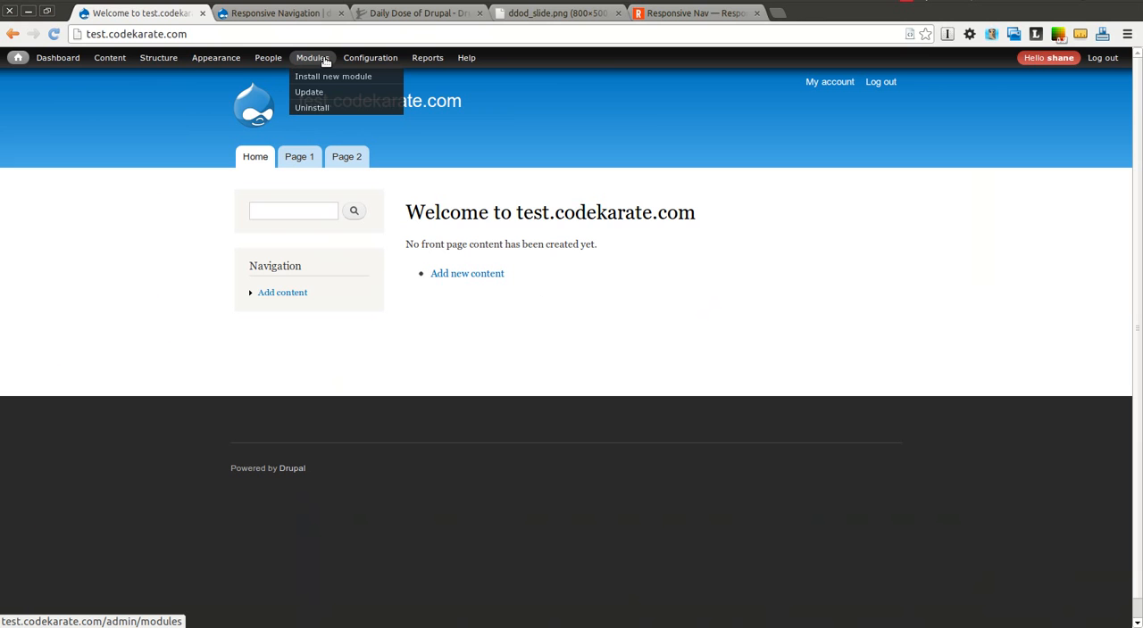
Configure the Responsive Navigation module to provide 1 menu block and save
click(332, 75)
text(res)
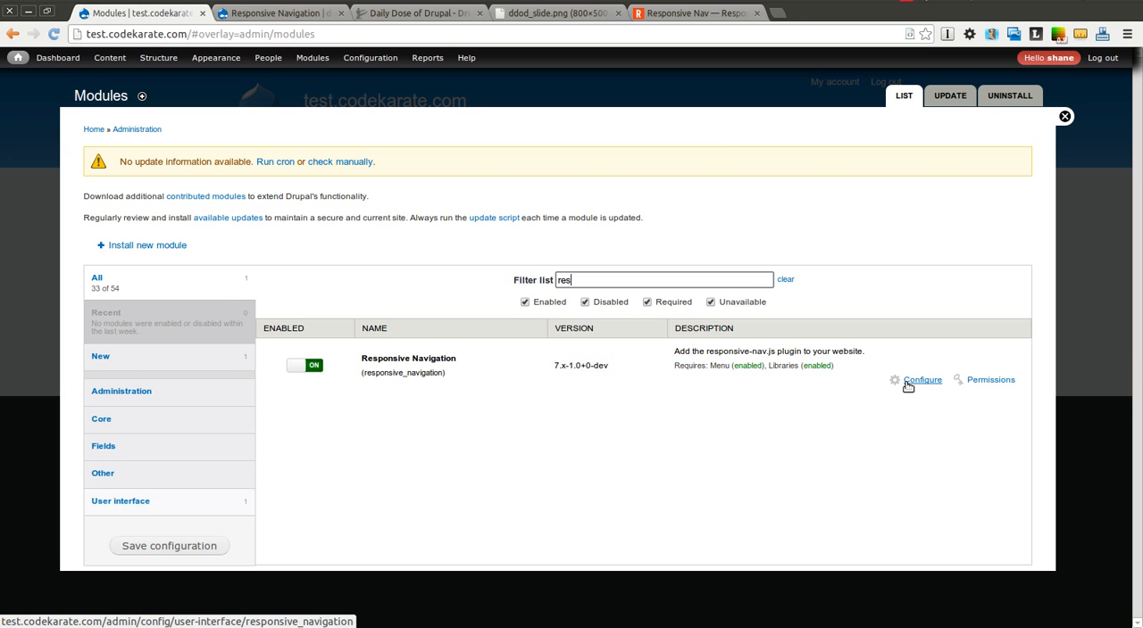
click(921, 378)
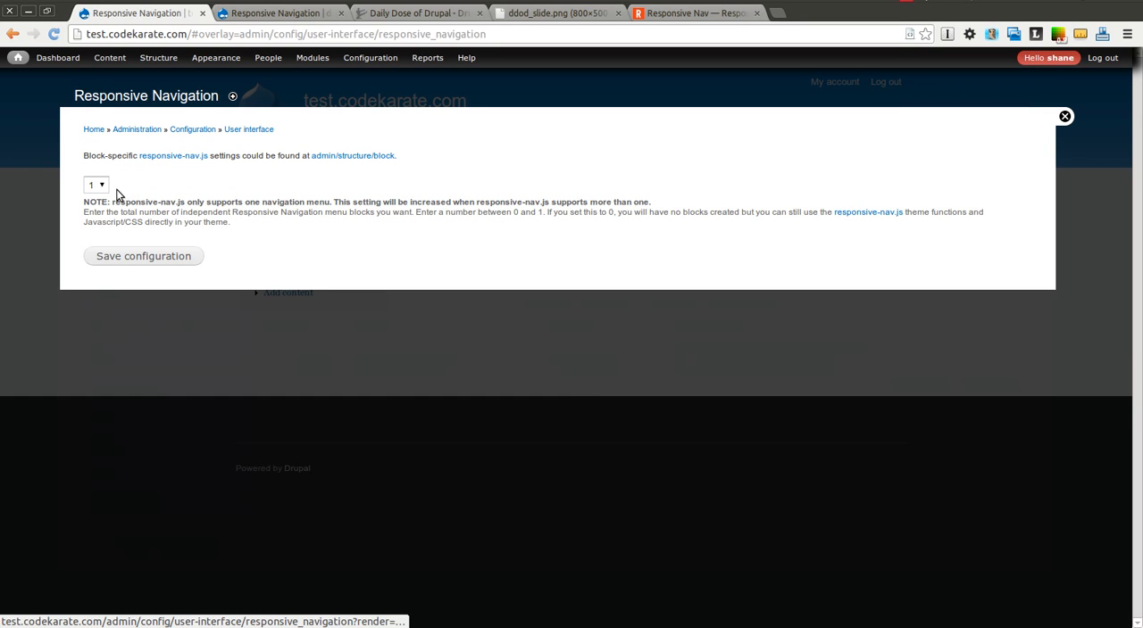
click(96, 184)
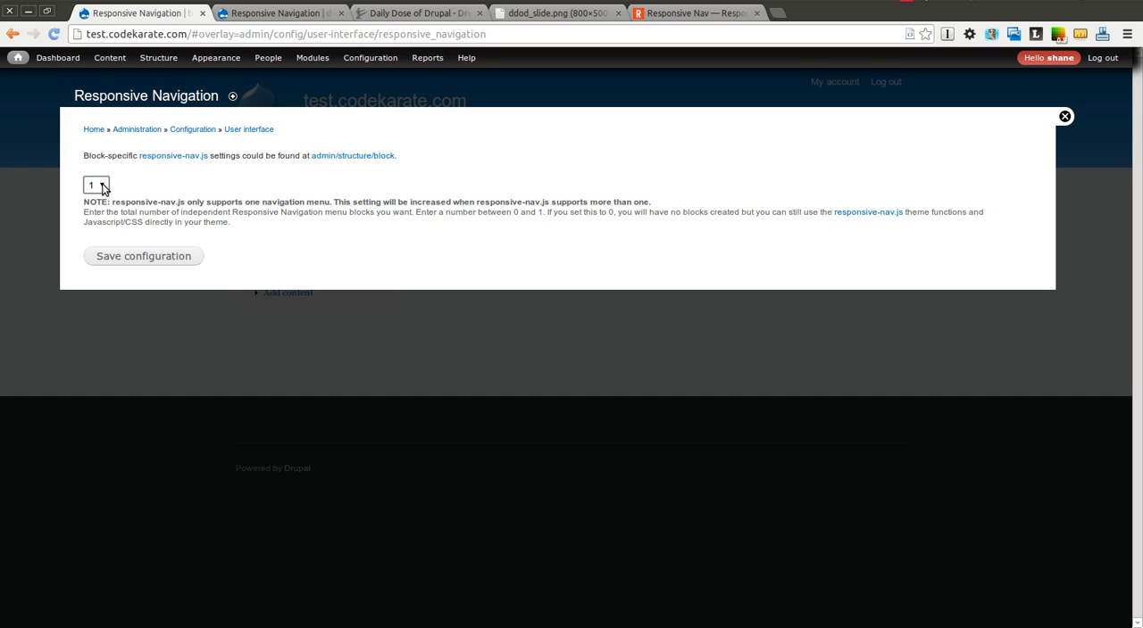
click(97, 184)
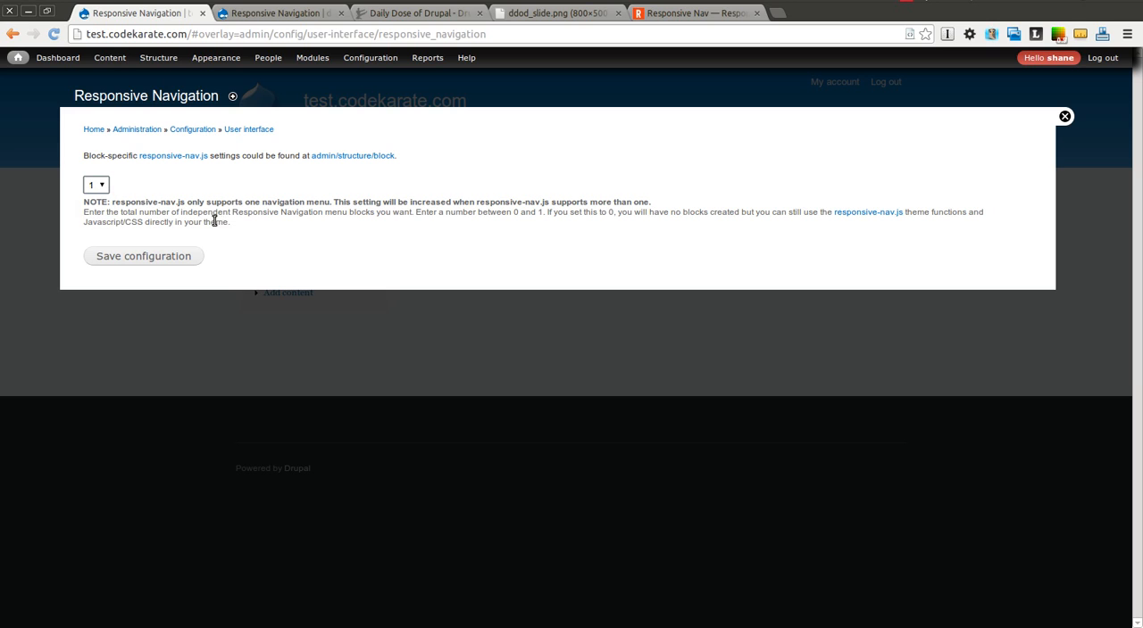
mouse_move(336, 224)
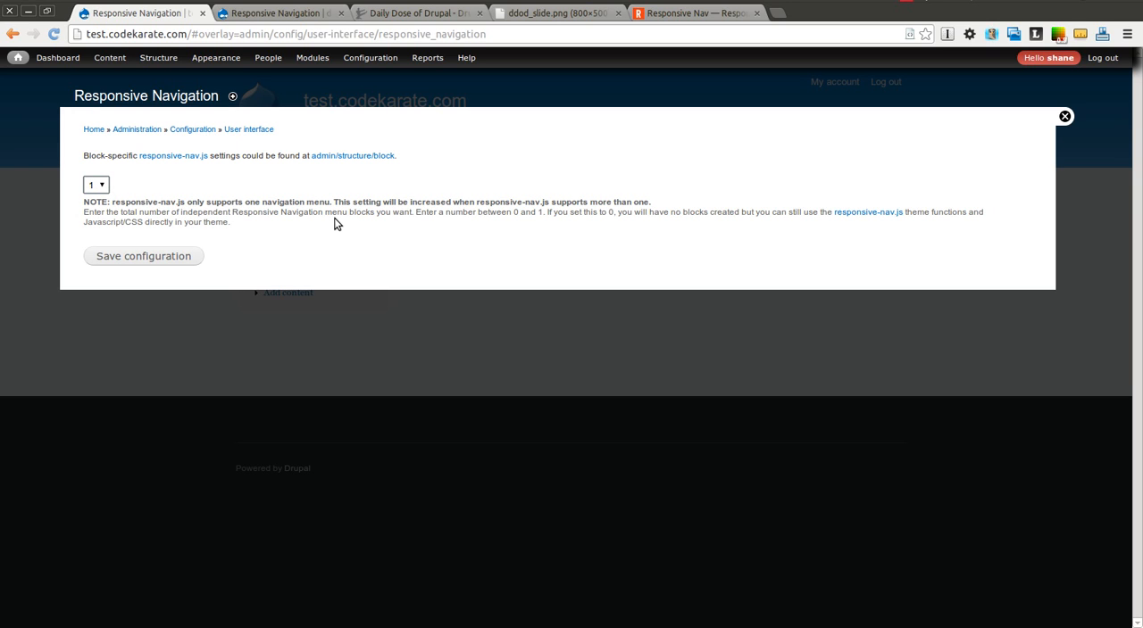
mouse_move(496, 250)
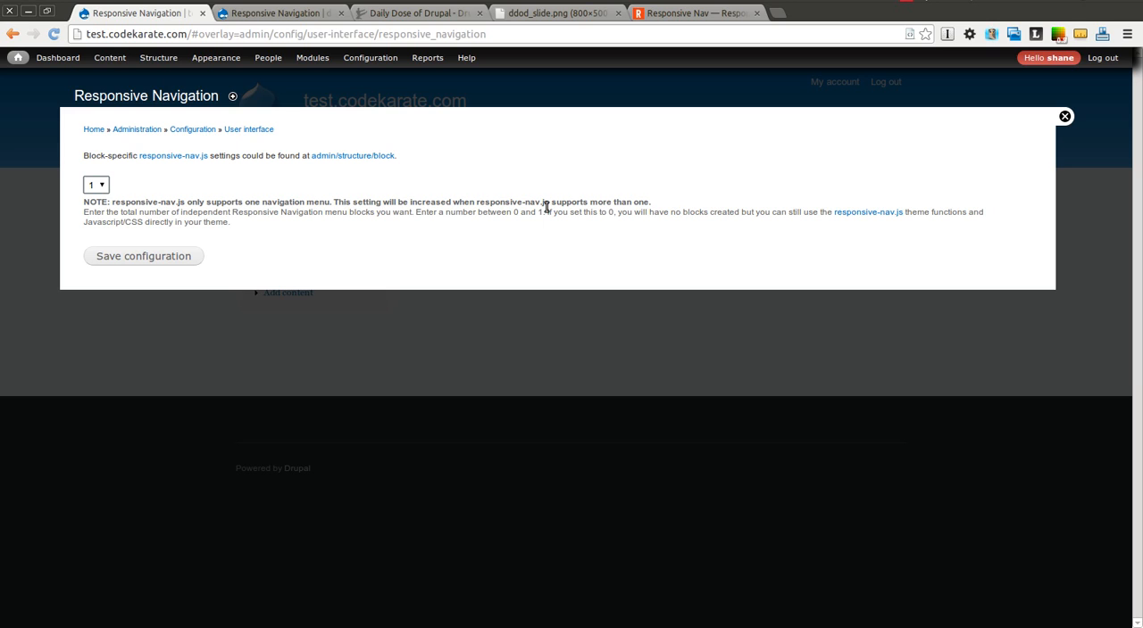
mouse_move(175, 263)
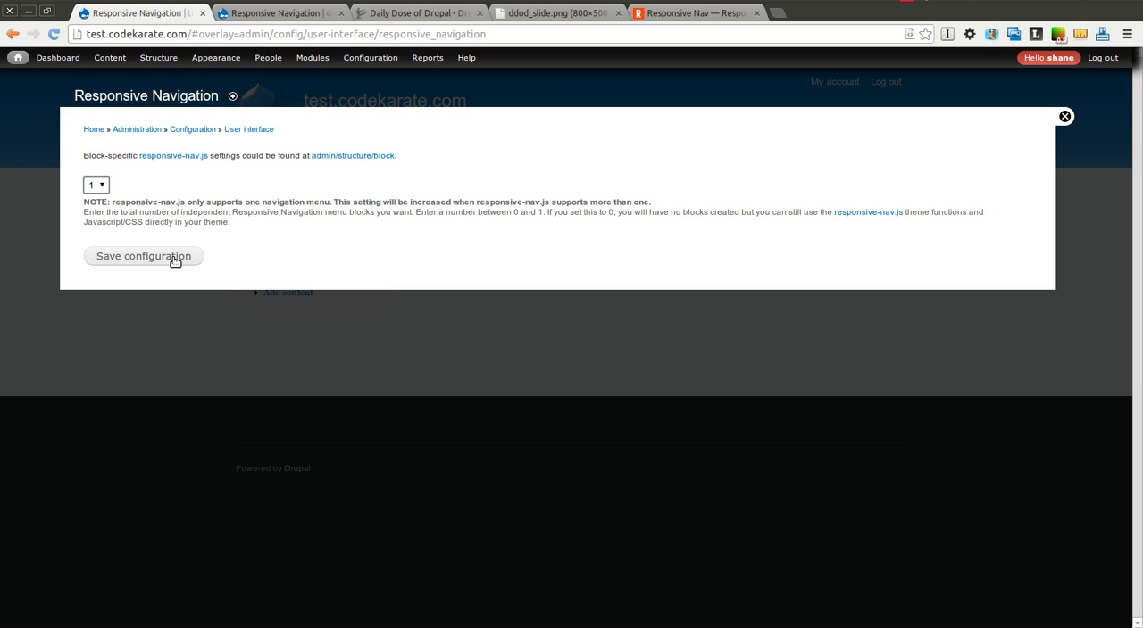
mouse_move(121, 257)
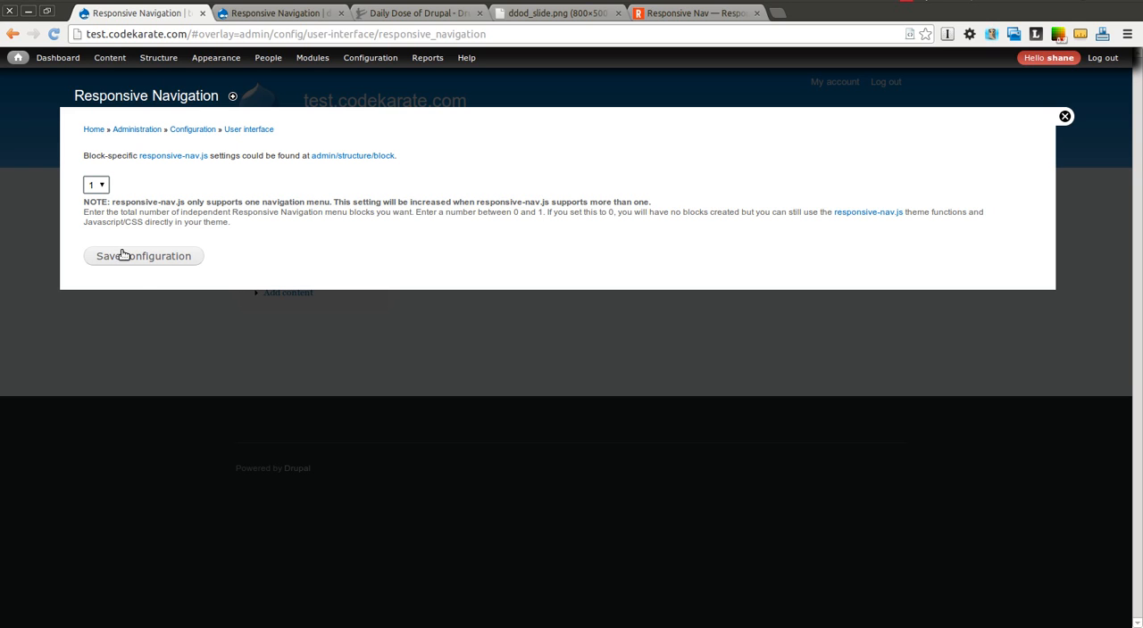
click(143, 255)
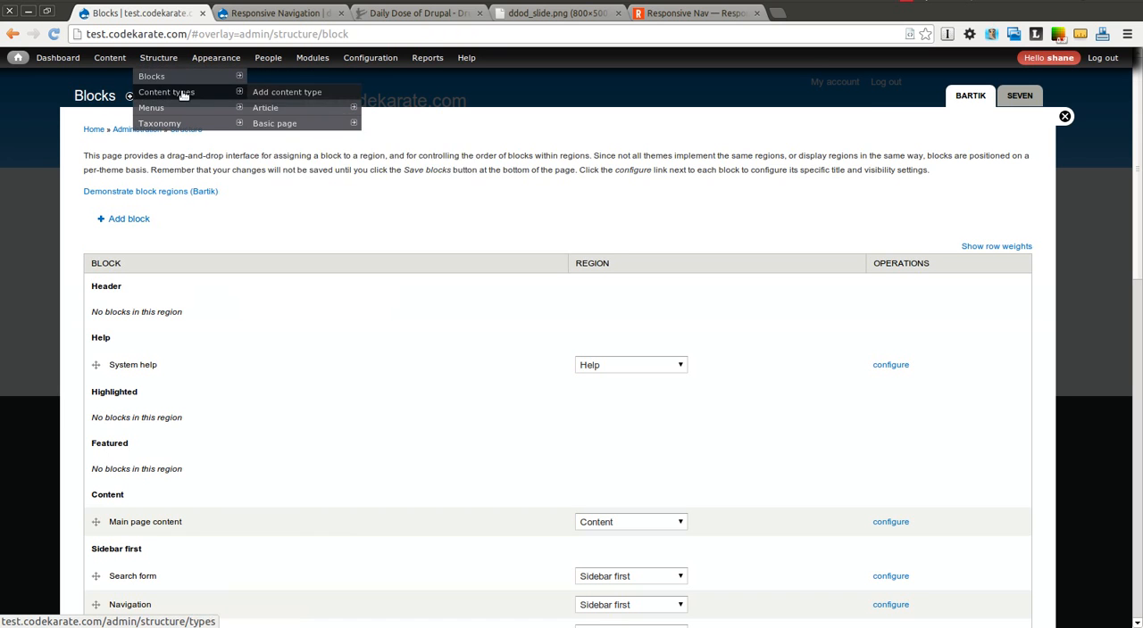
mouse_move(1132, 161)
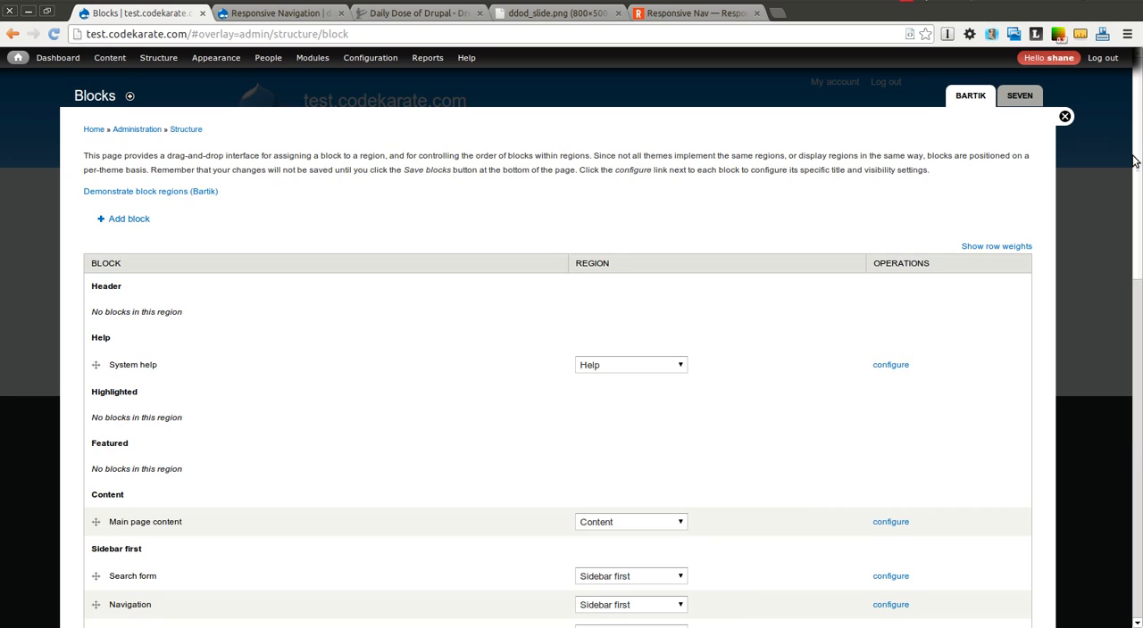
Save the block layout with Responsive Navigation 1 in Sidebar first and go to its configure page
scroll(down, 3)
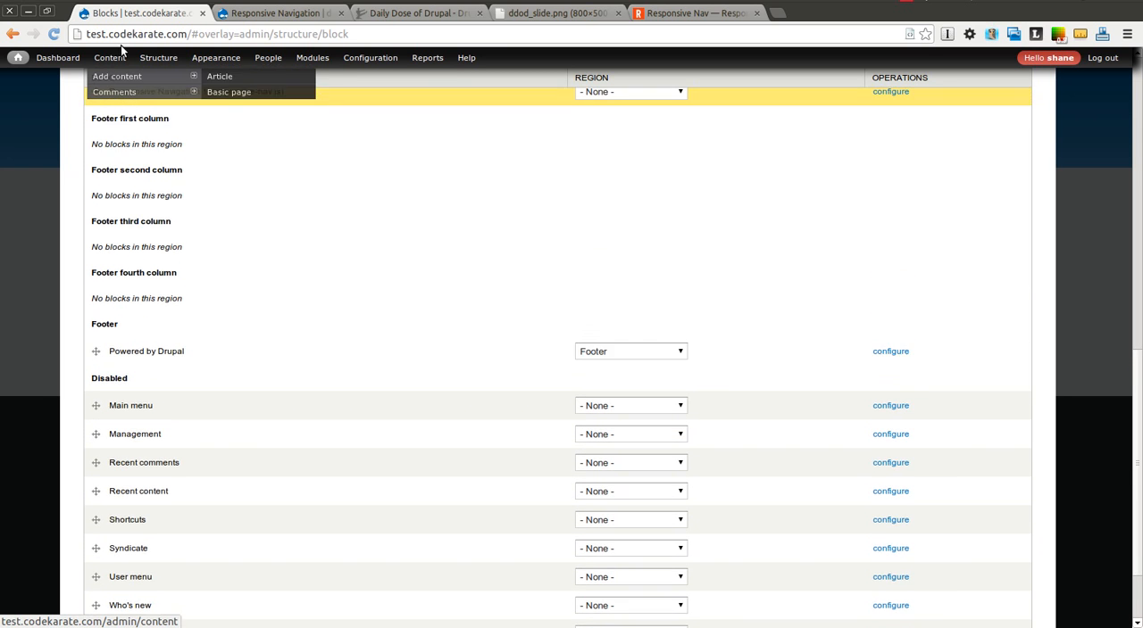
scroll(down, 3)
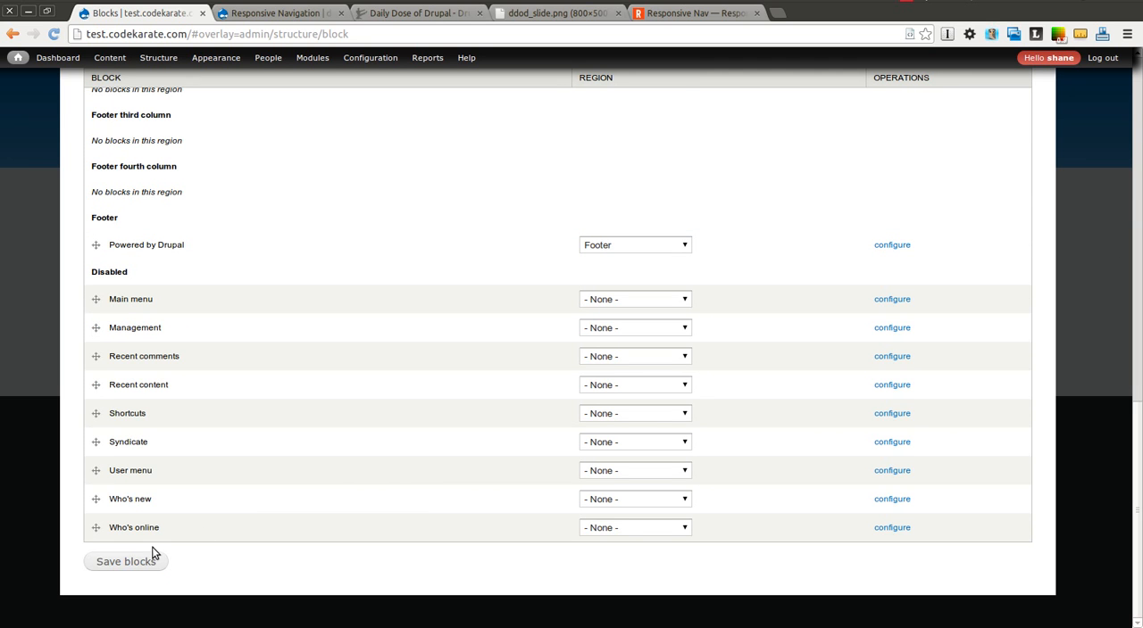
click(125, 561)
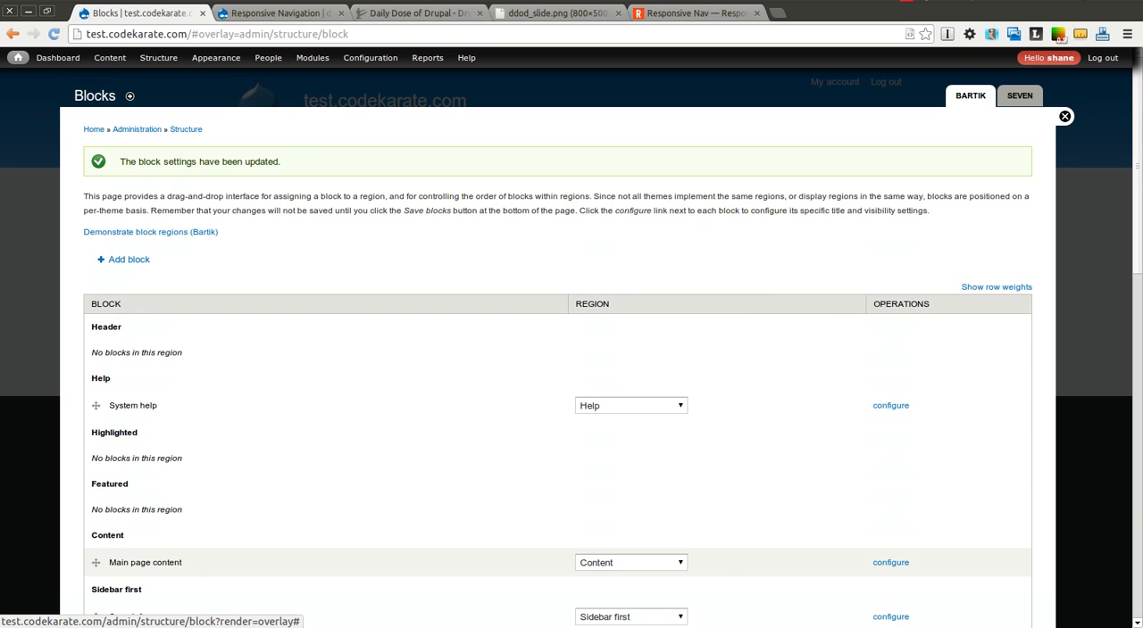
scroll(down, 3)
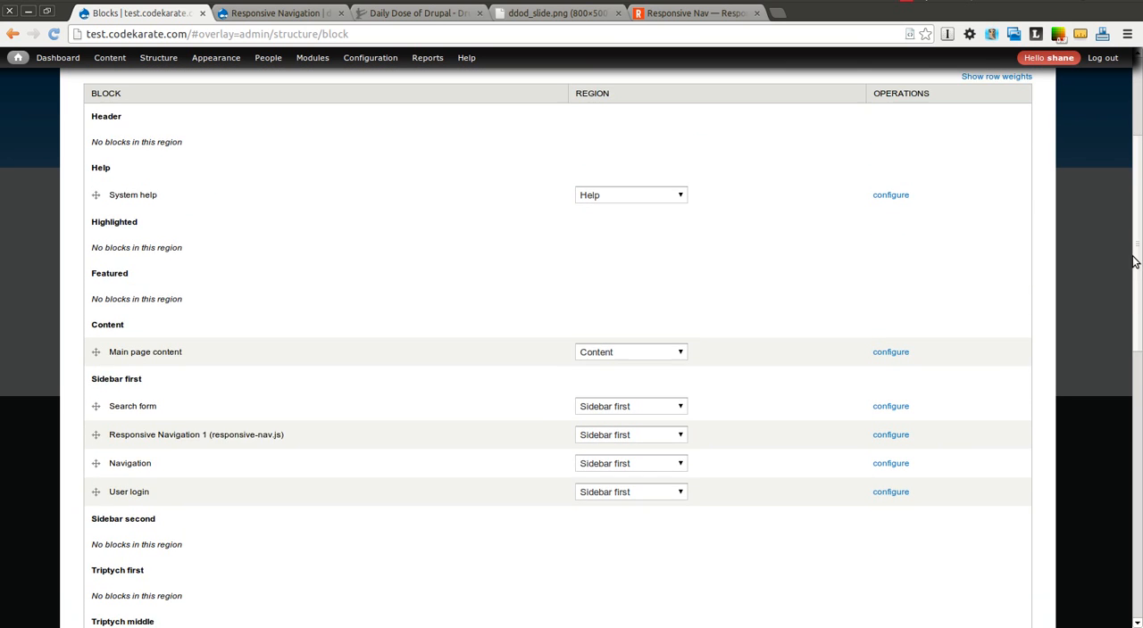
scroll(down, 3)
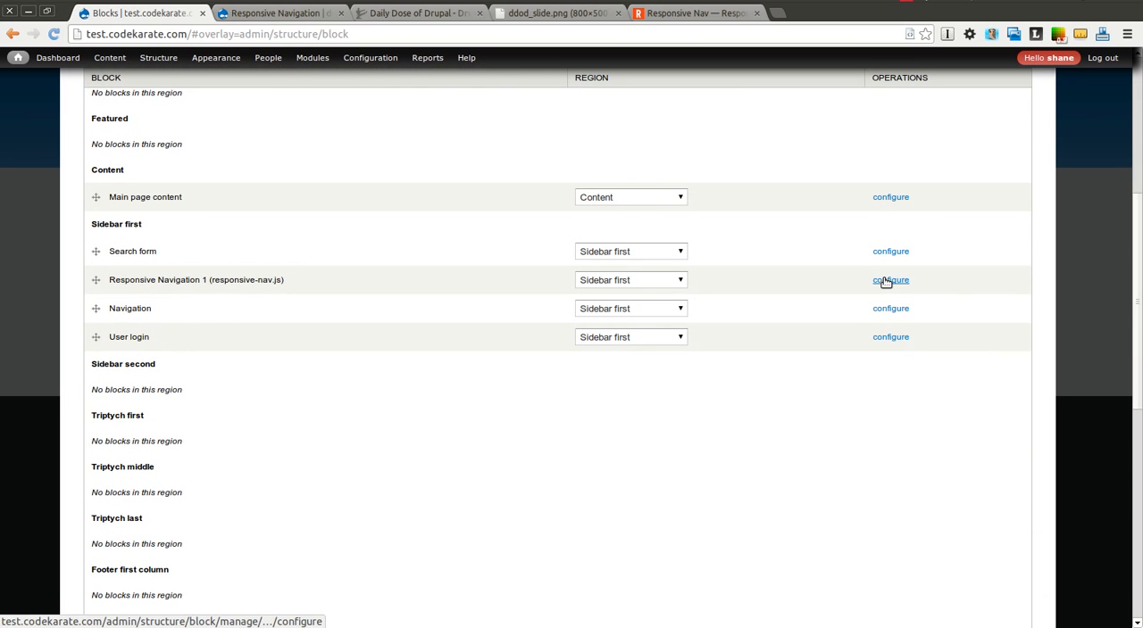
click(889, 280)
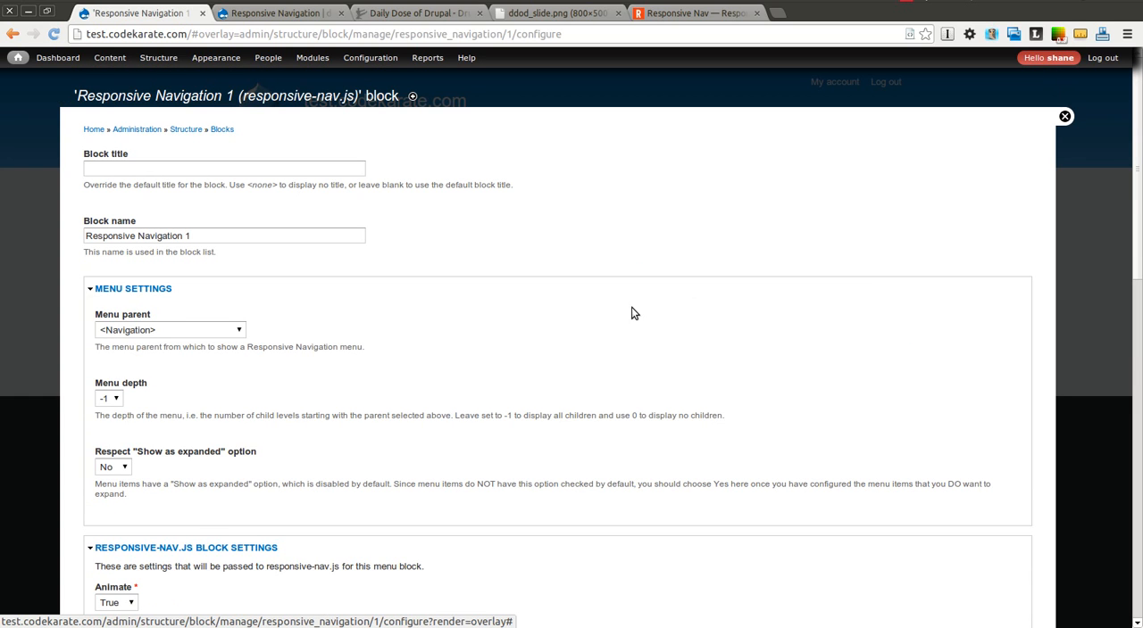
Set Menu parent to <Main menu>, Menu depth 0 and Block title <none>
click(170, 329)
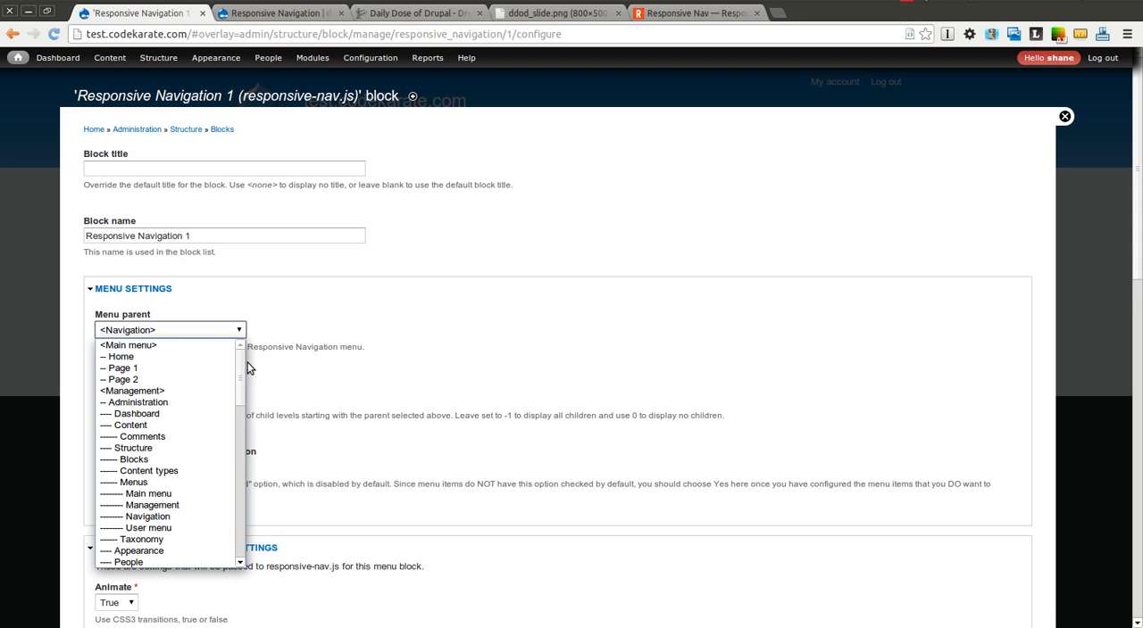
click(127, 346)
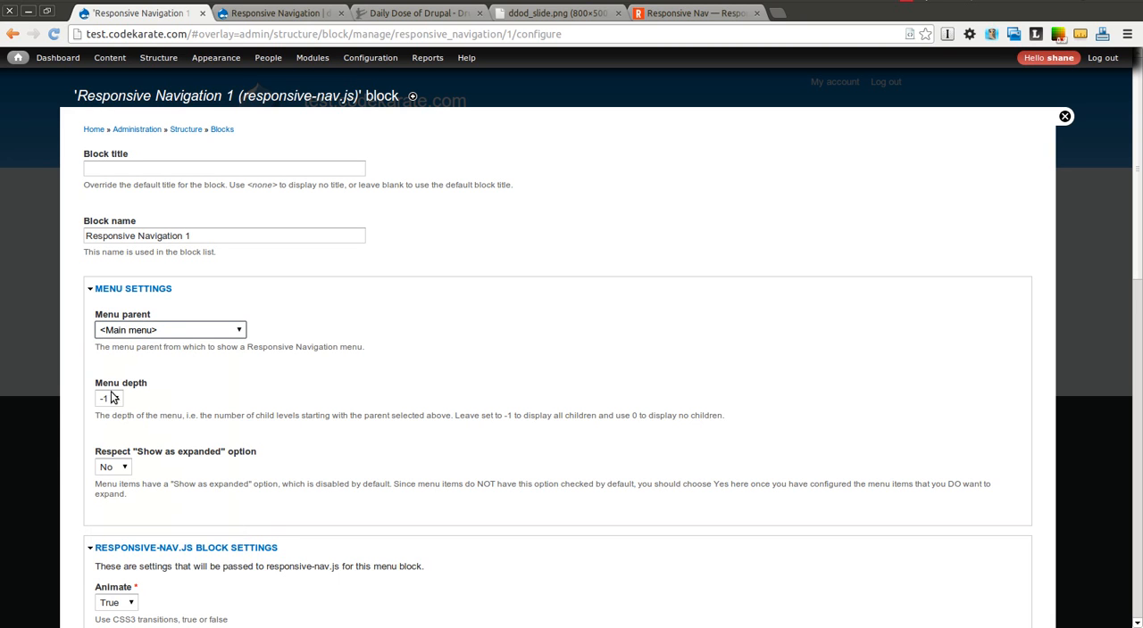
click(108, 398)
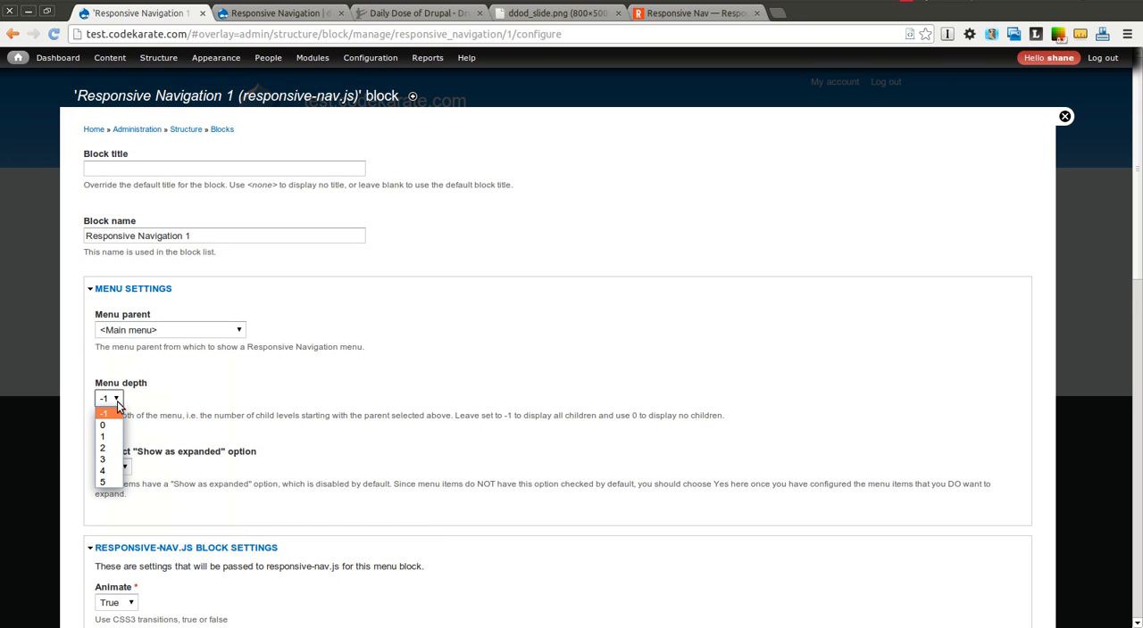
click(102, 425)
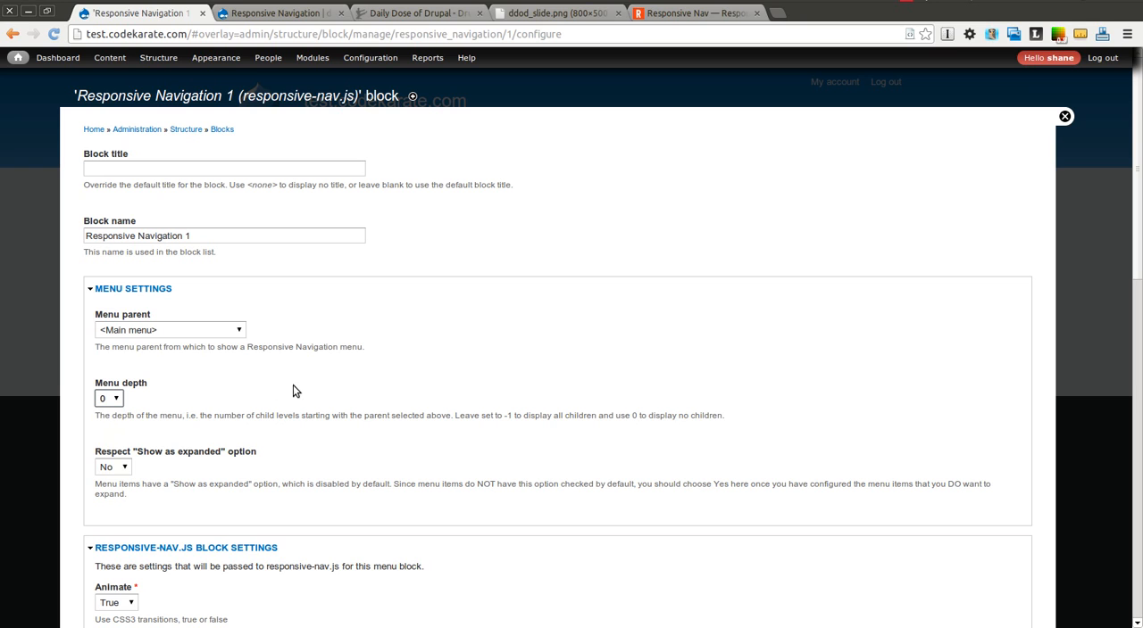
click(223, 168)
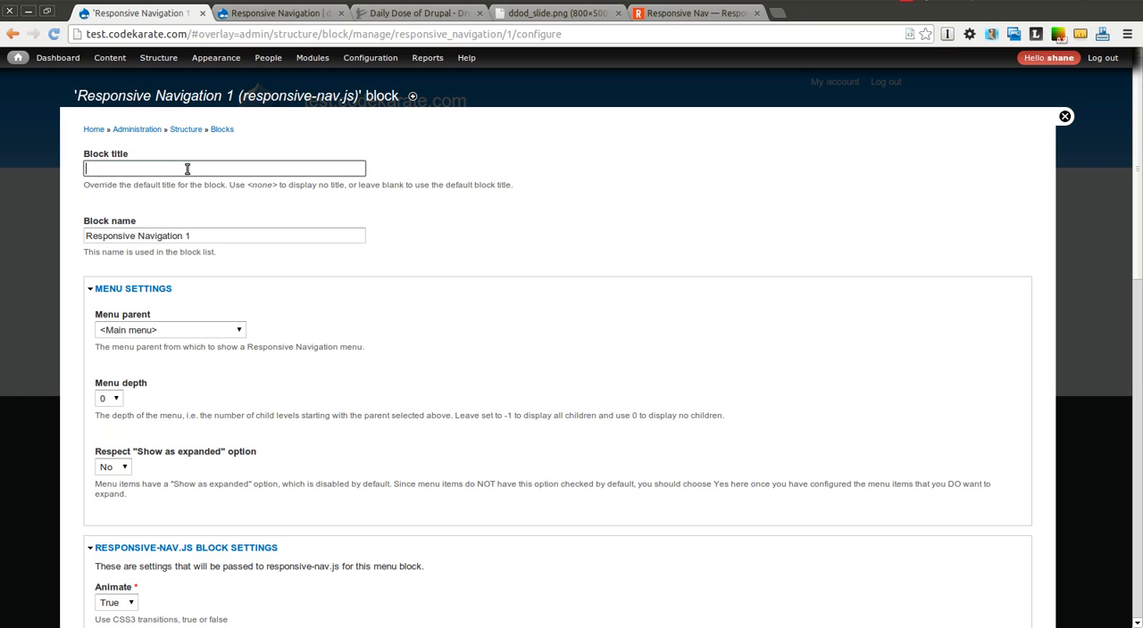
text(<node>)
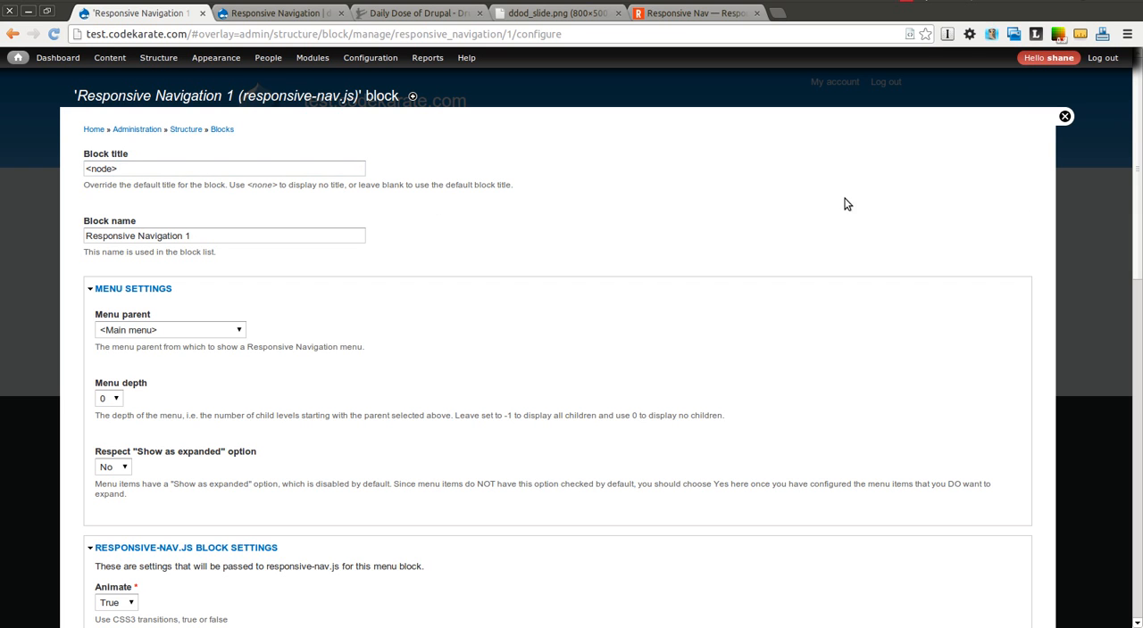
Keep the default toggle animation, Menu label and insert position, then save the block
scroll(down, 3)
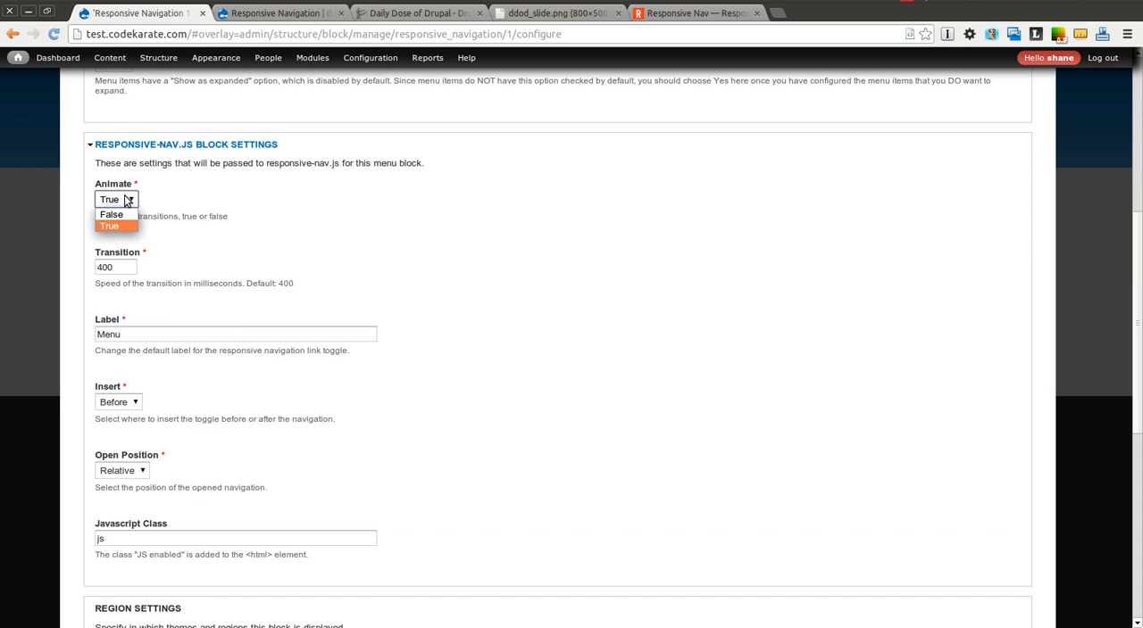
click(109, 225)
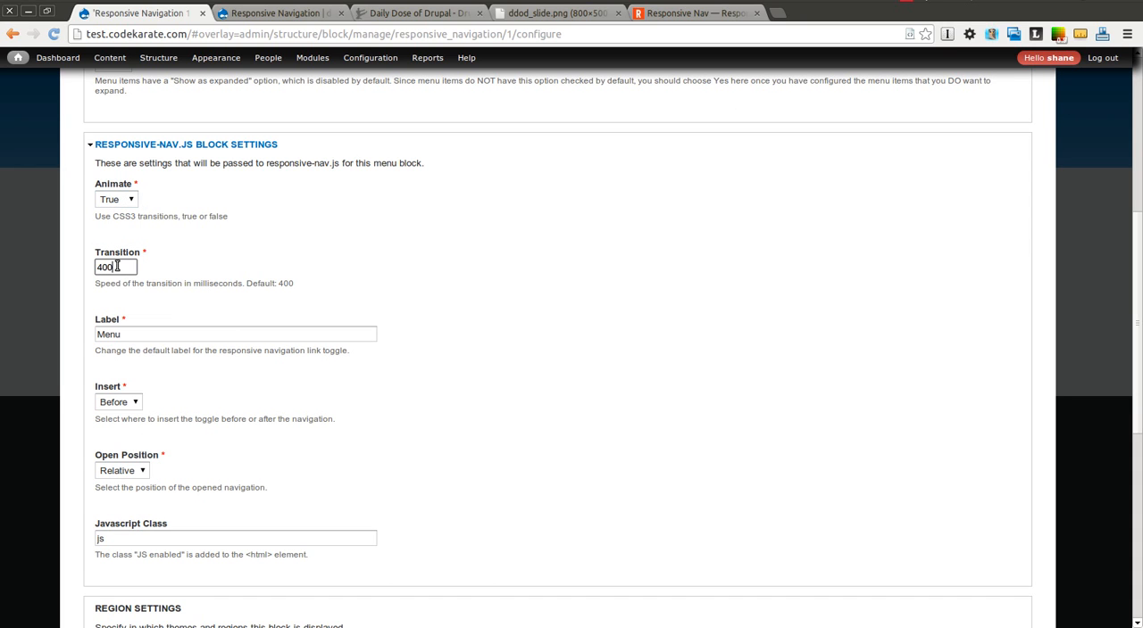
triple_click(236, 334)
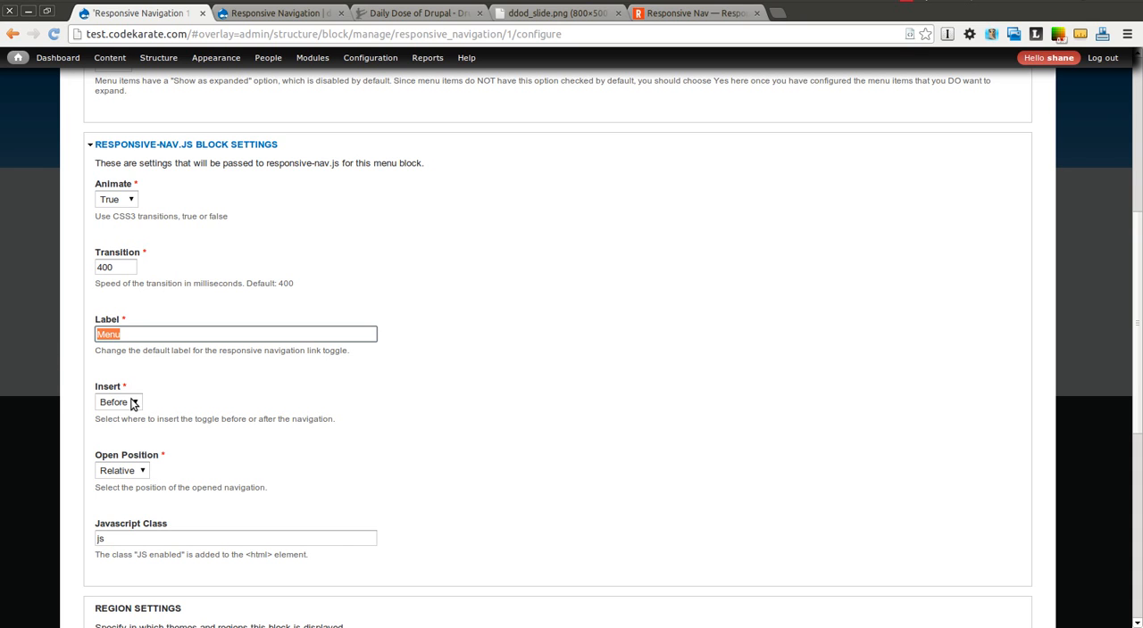
click(118, 402)
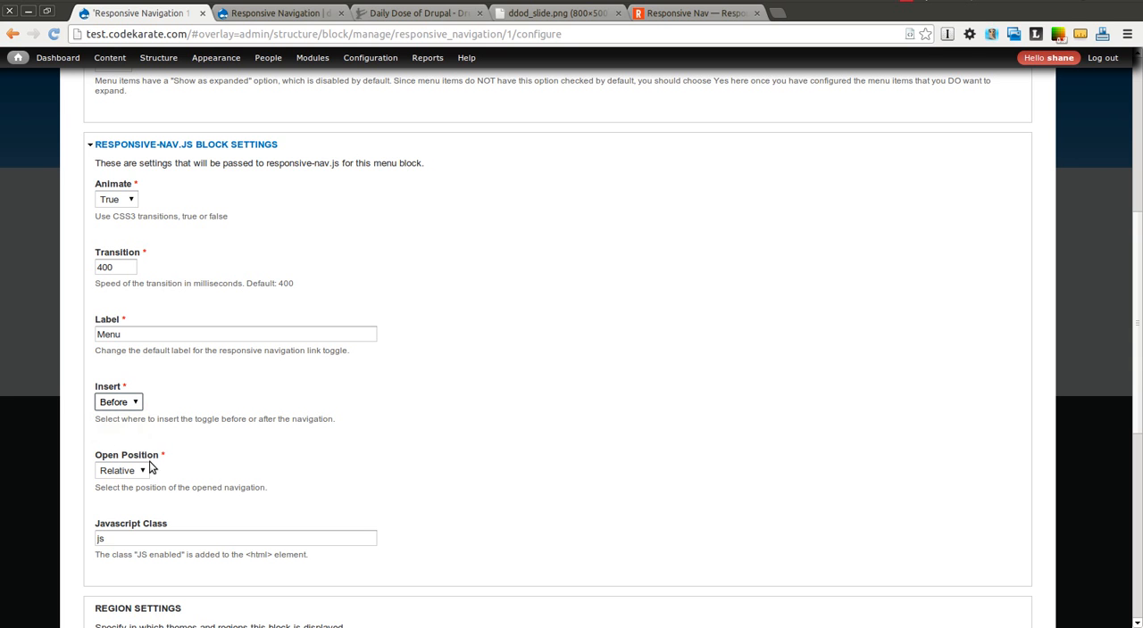
scroll(down, 3)
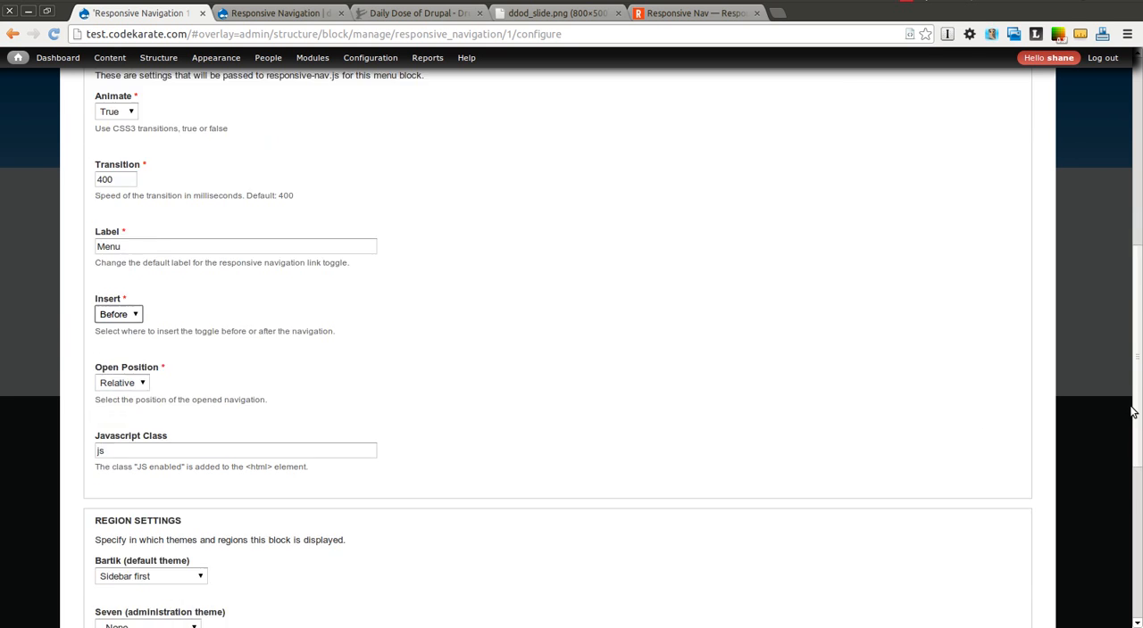
scroll(down, 3)
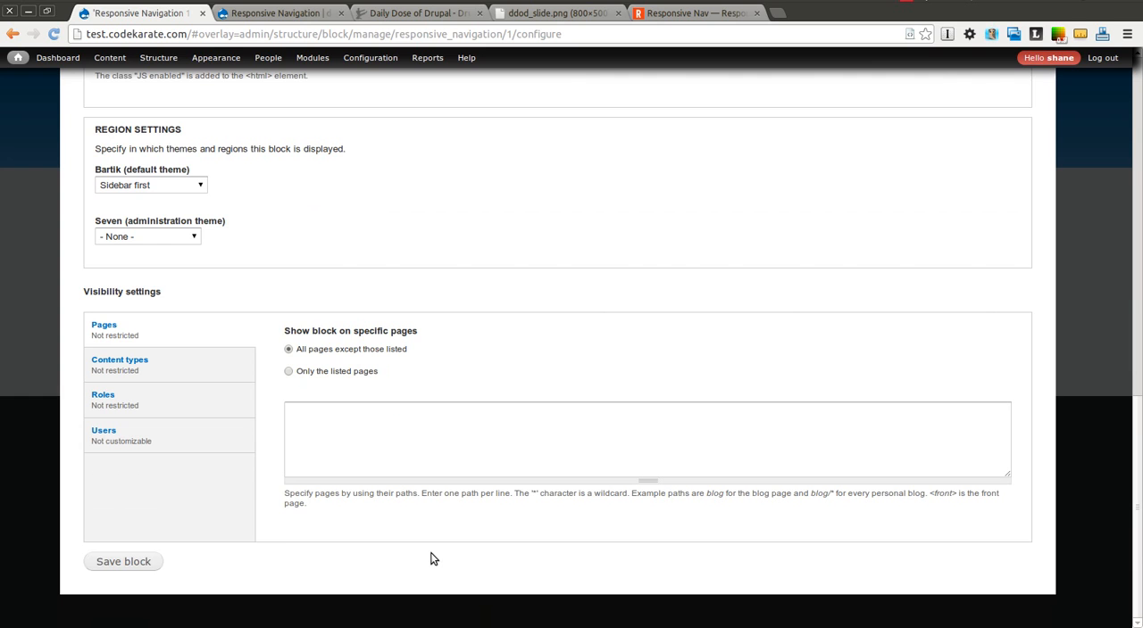
click(123, 561)
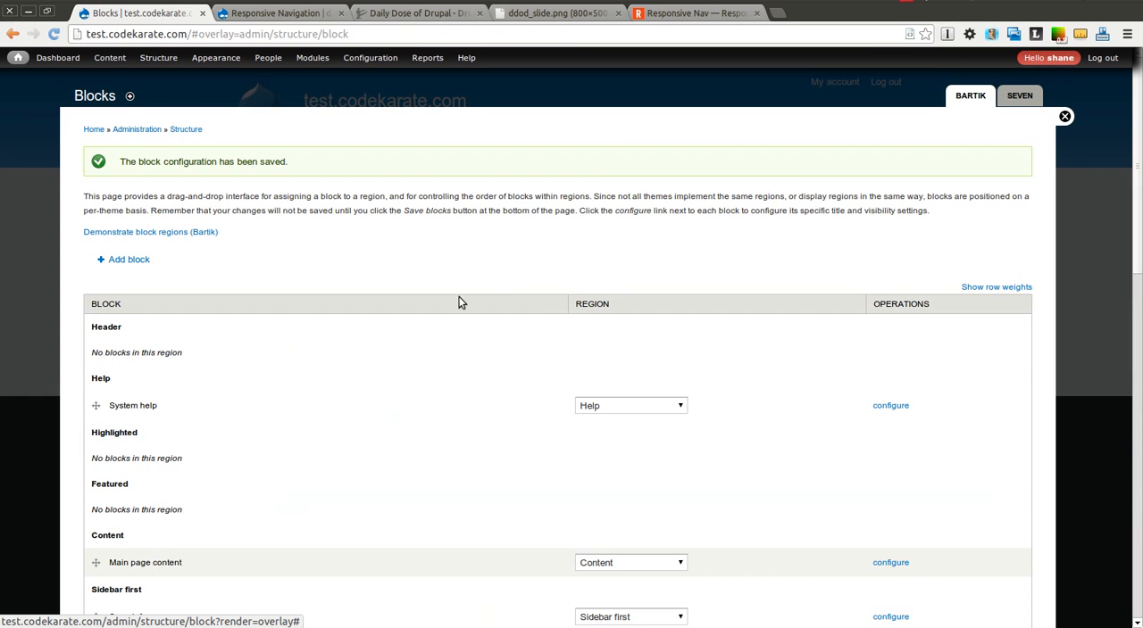
click(1064, 116)
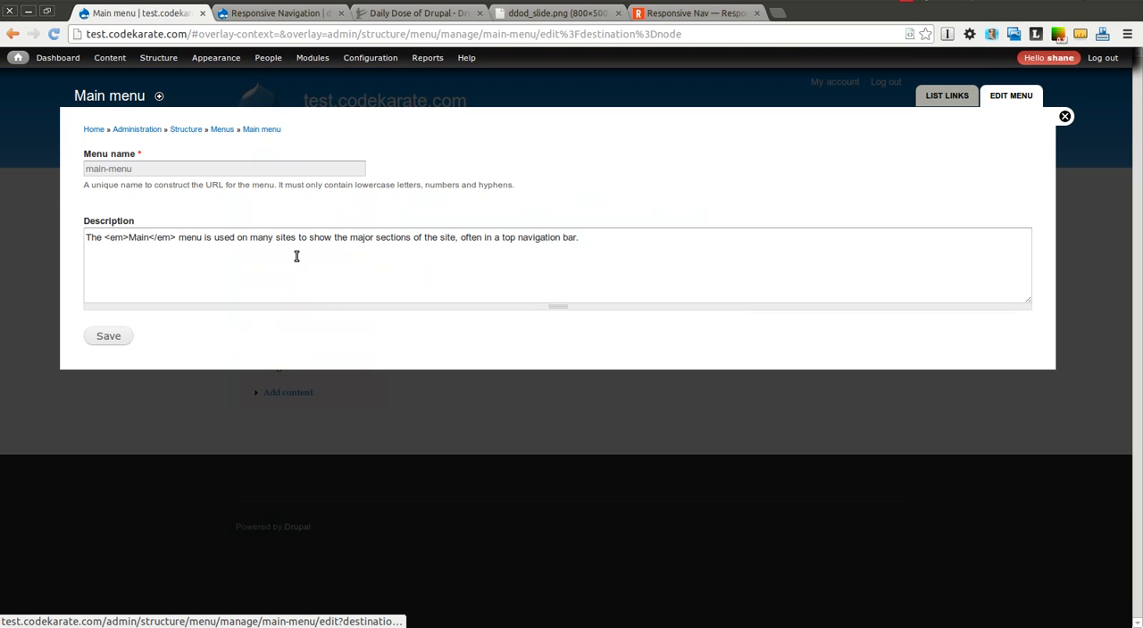
mouse_move(991, 118)
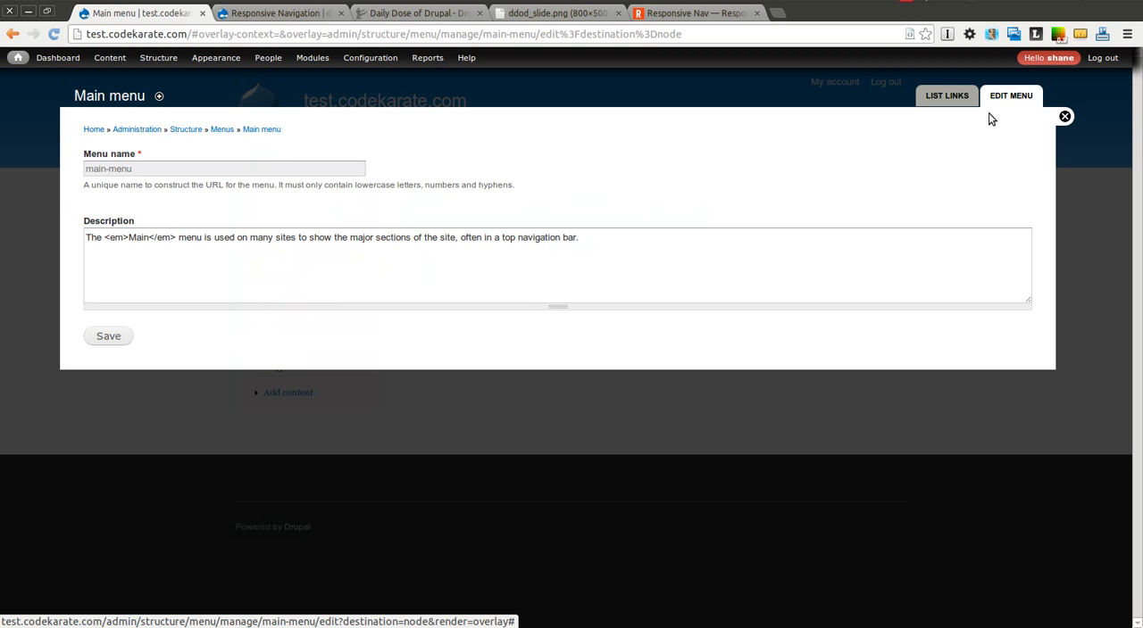
Close the Main menu edit form, re-save the block and return to the front page
click(1064, 116)
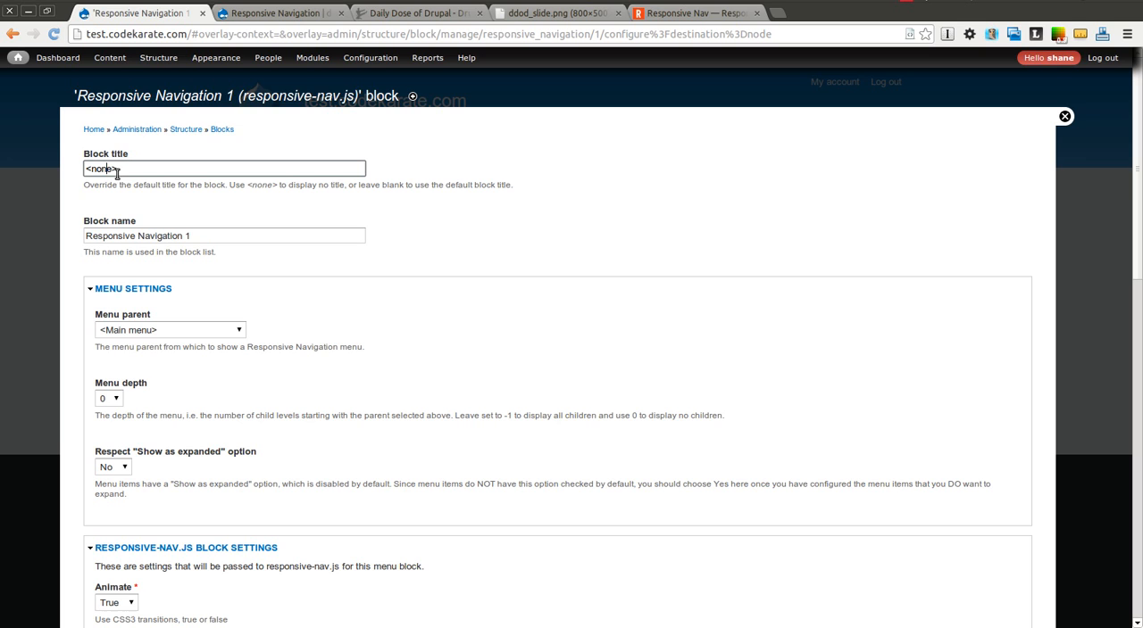
scroll(down, 3)
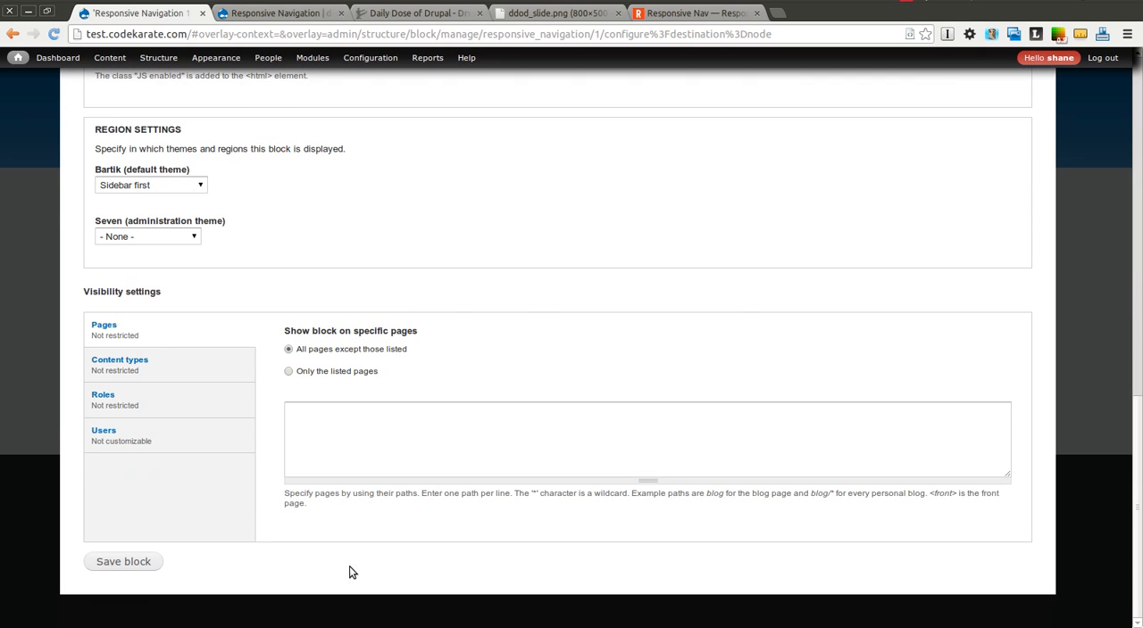
click(123, 561)
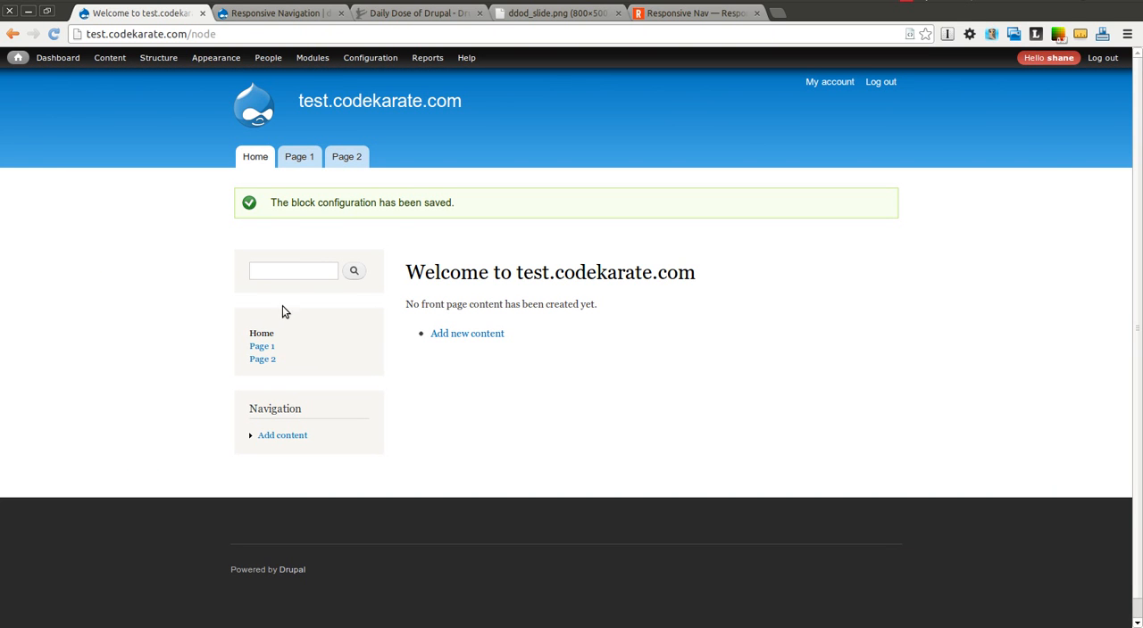
mouse_move(471, 172)
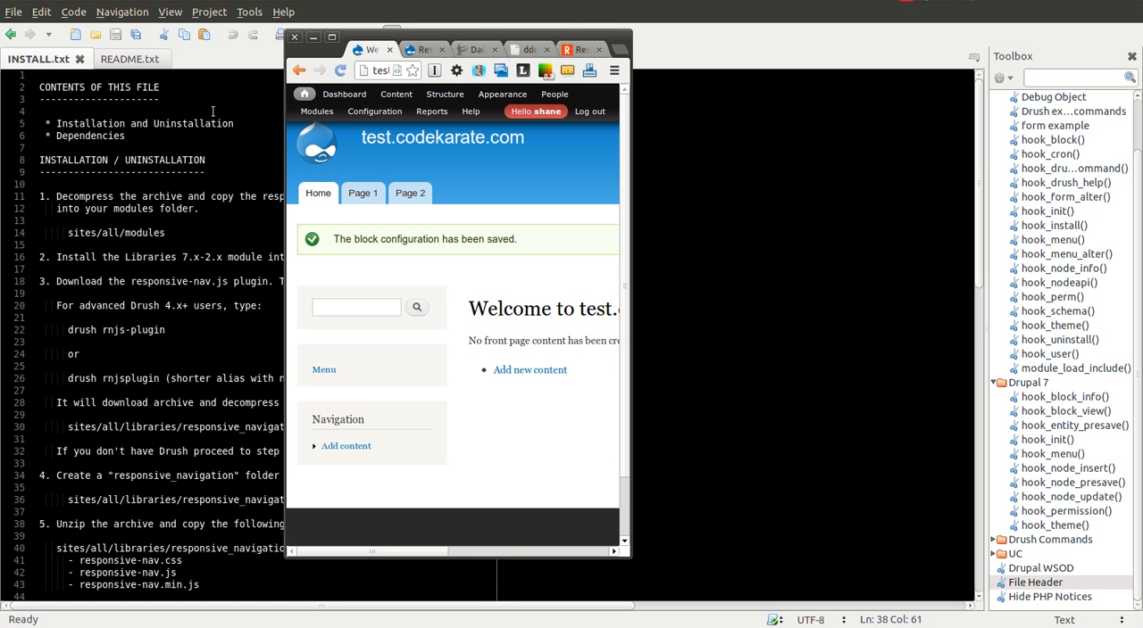
mouse_move(324, 370)
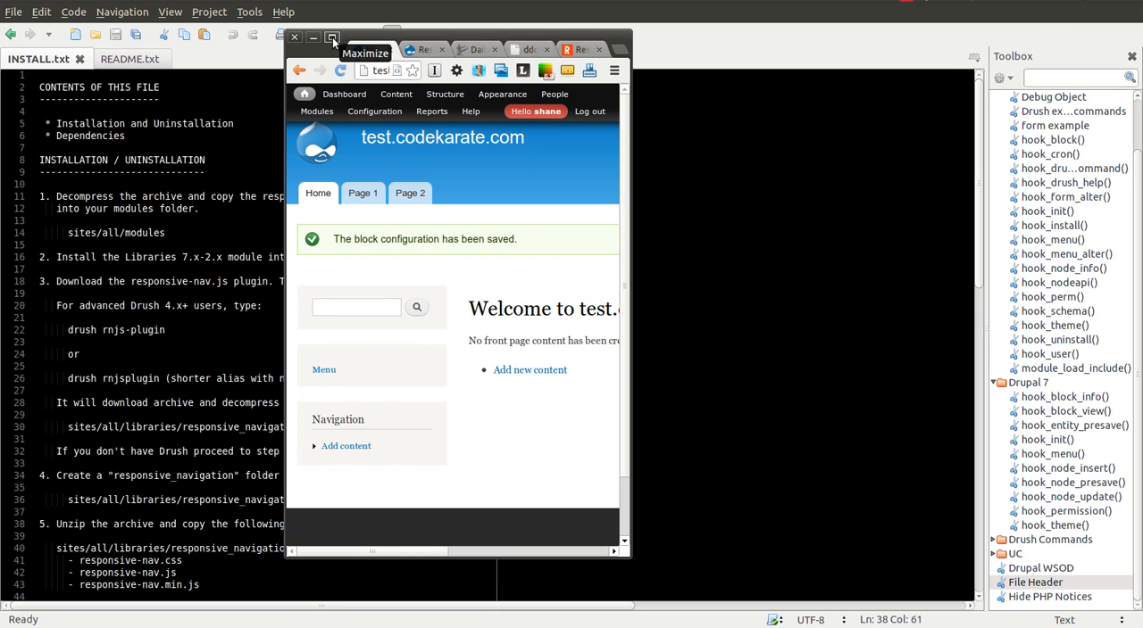
click(332, 37)
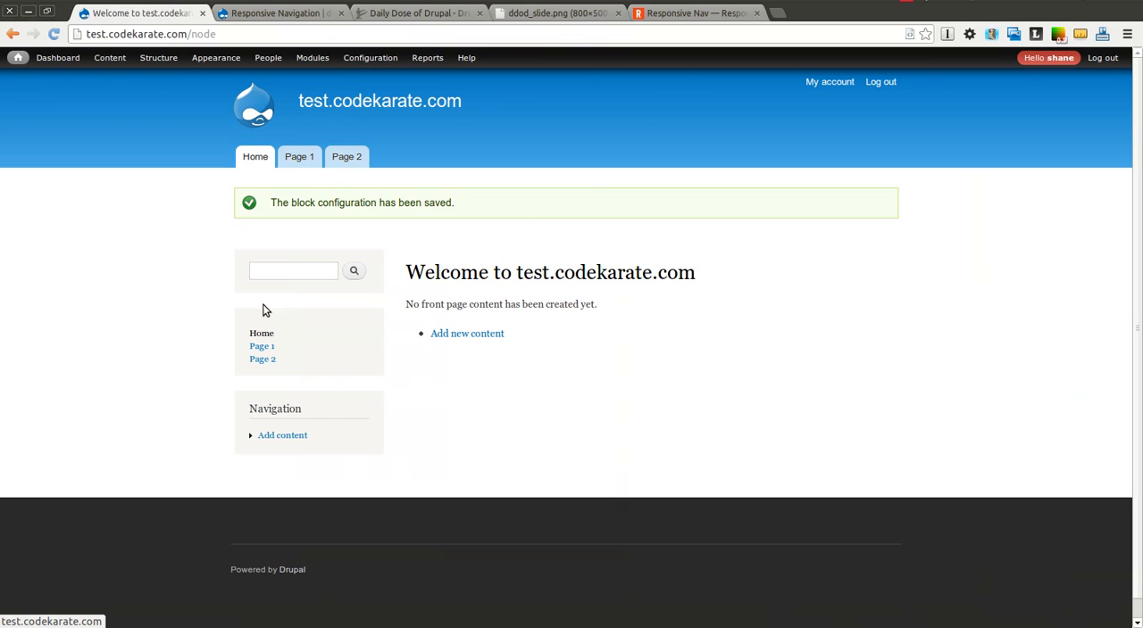
mouse_move(388, 354)
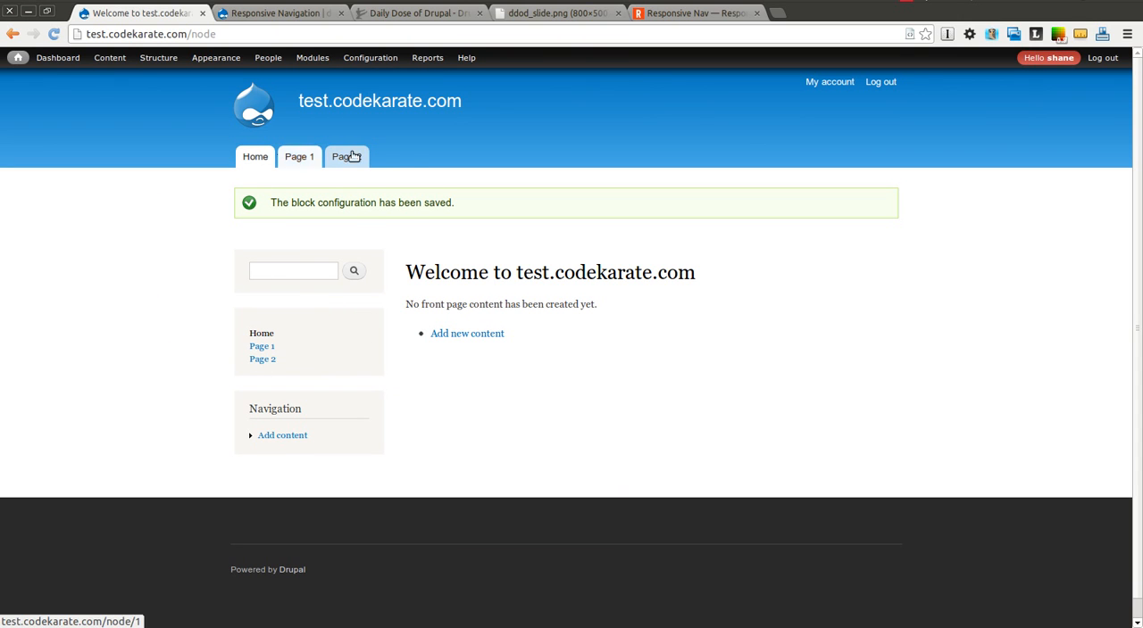
click(157, 57)
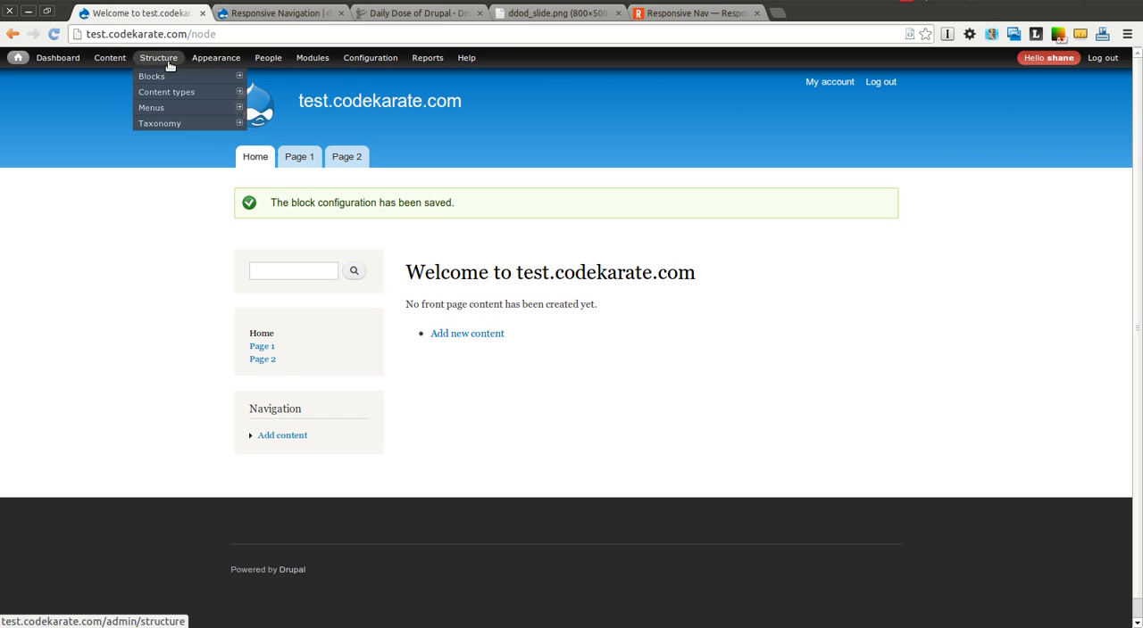
Move Responsive Navigation 1 to the Header region, save blocks and view the front page
click(150, 75)
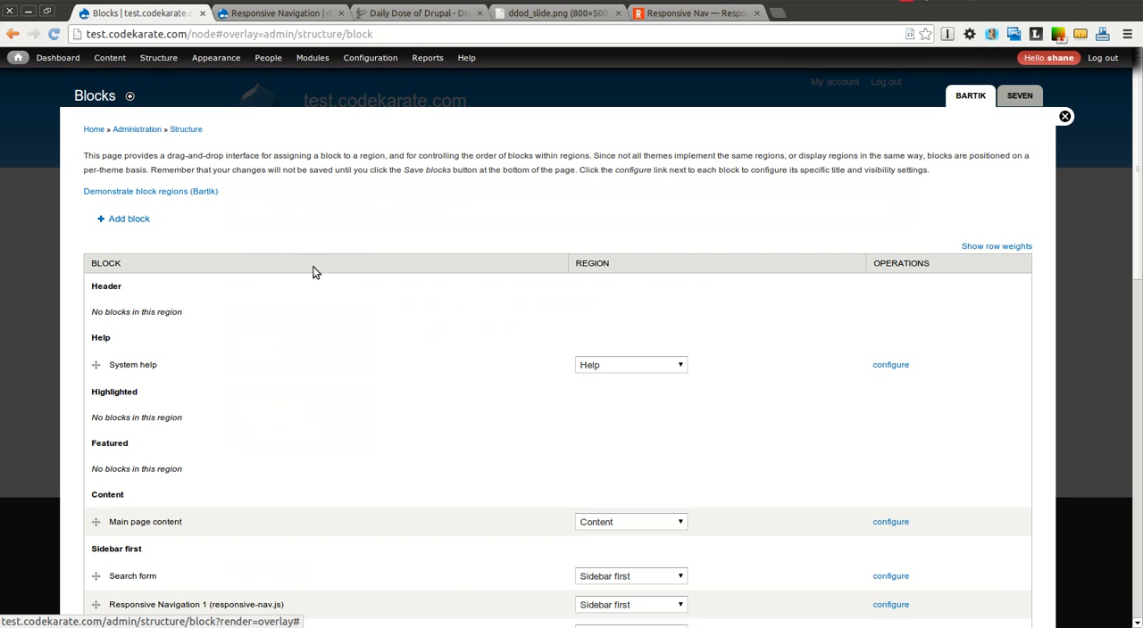
scroll(down, 3)
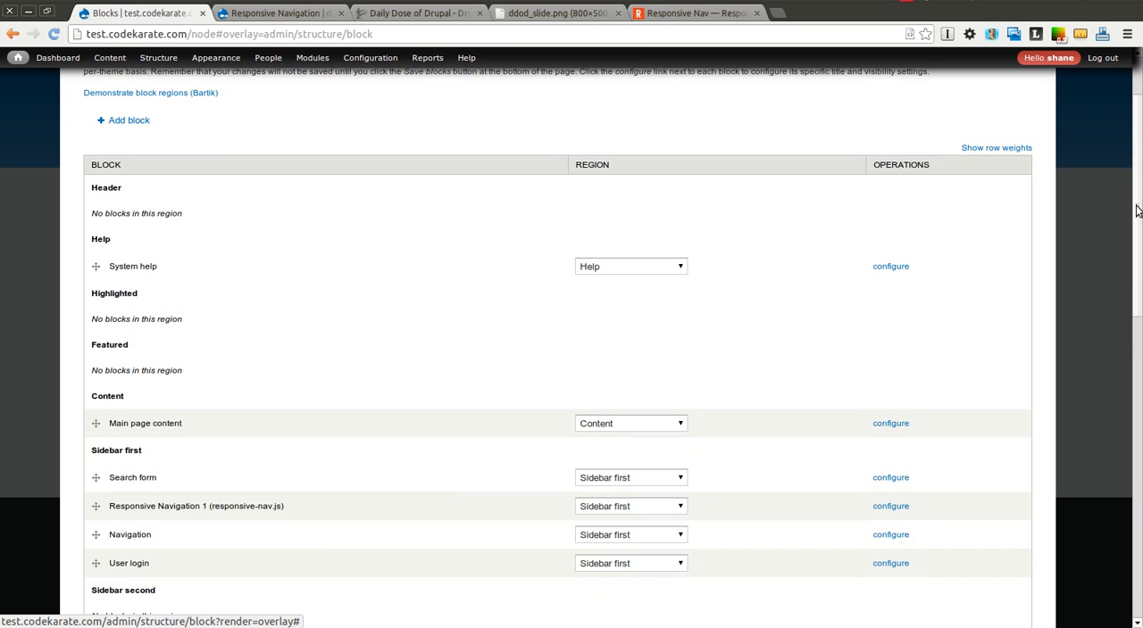
scroll(down, 3)
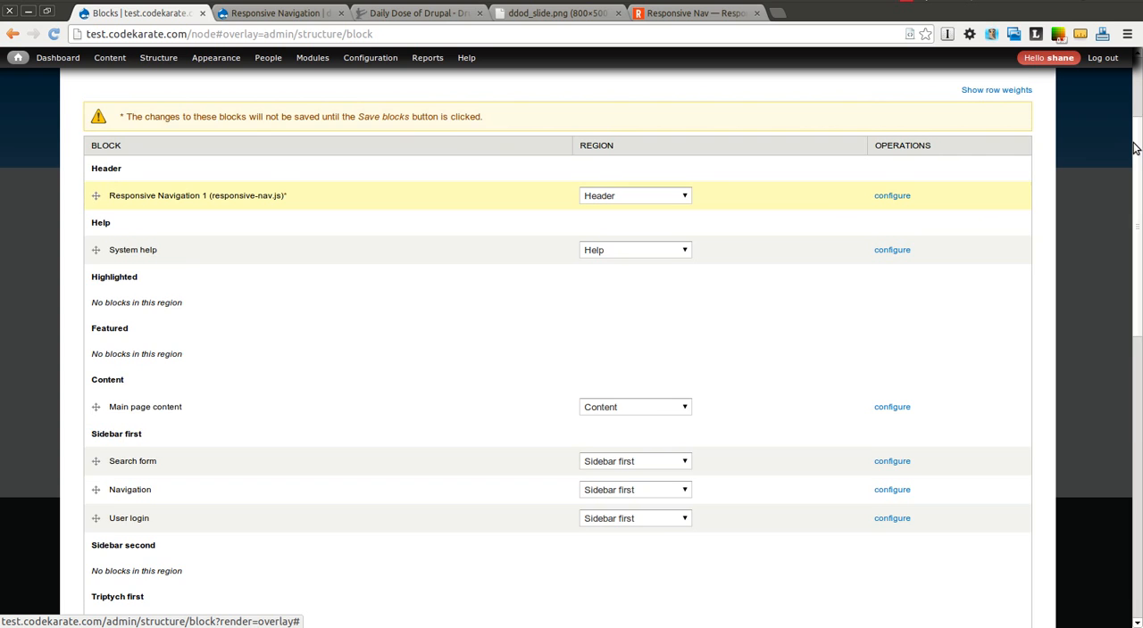
scroll(down, 3)
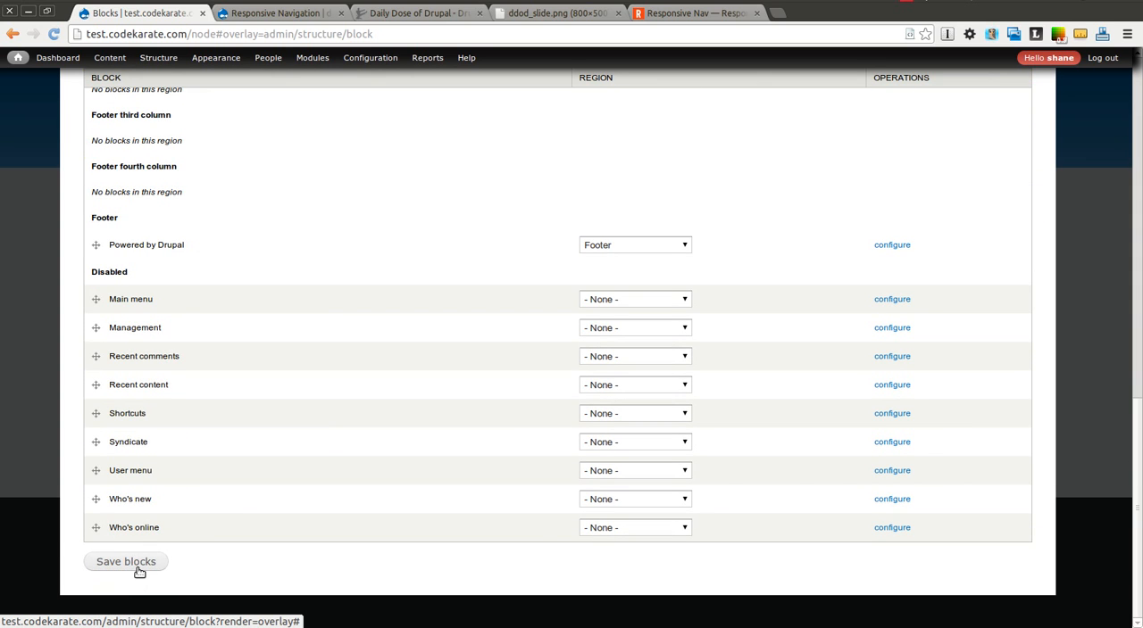
click(125, 561)
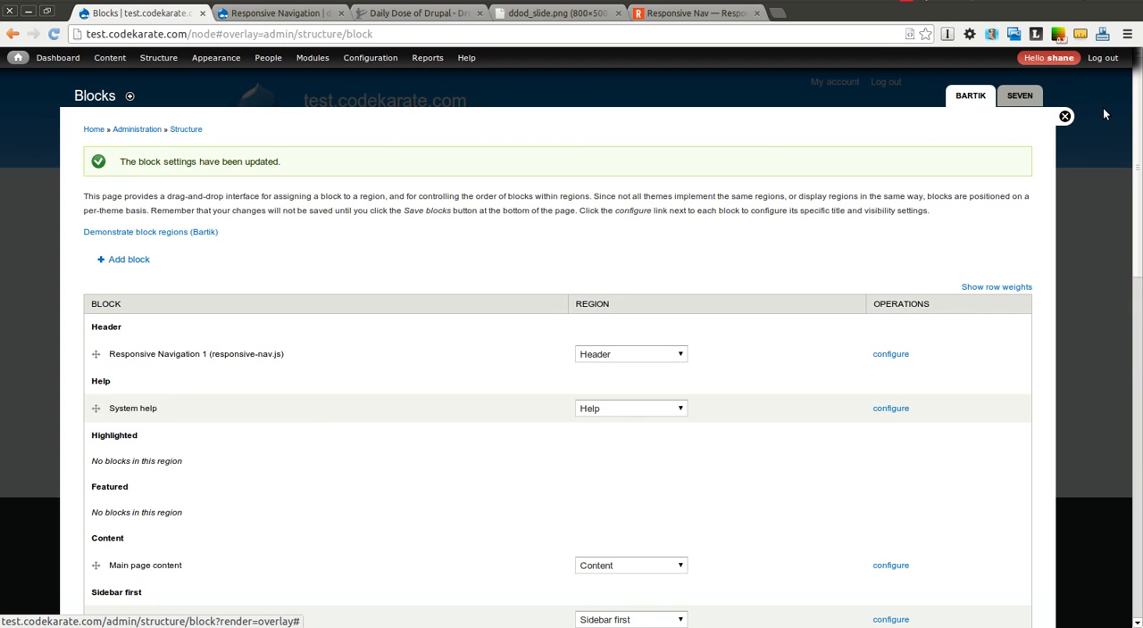
click(1064, 116)
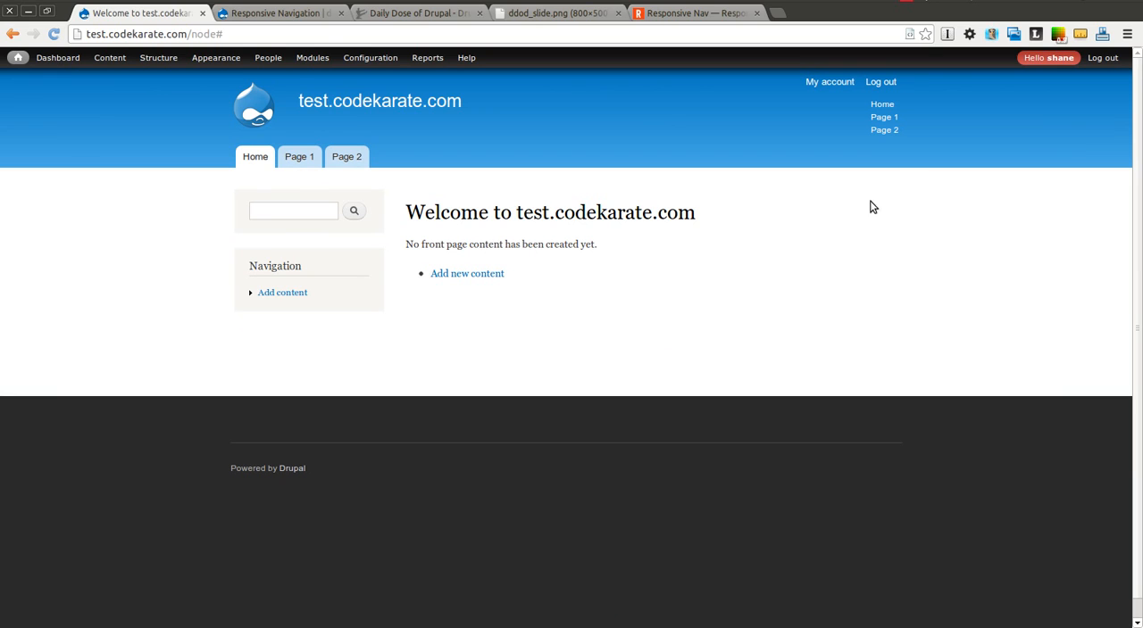
mouse_move(882, 103)
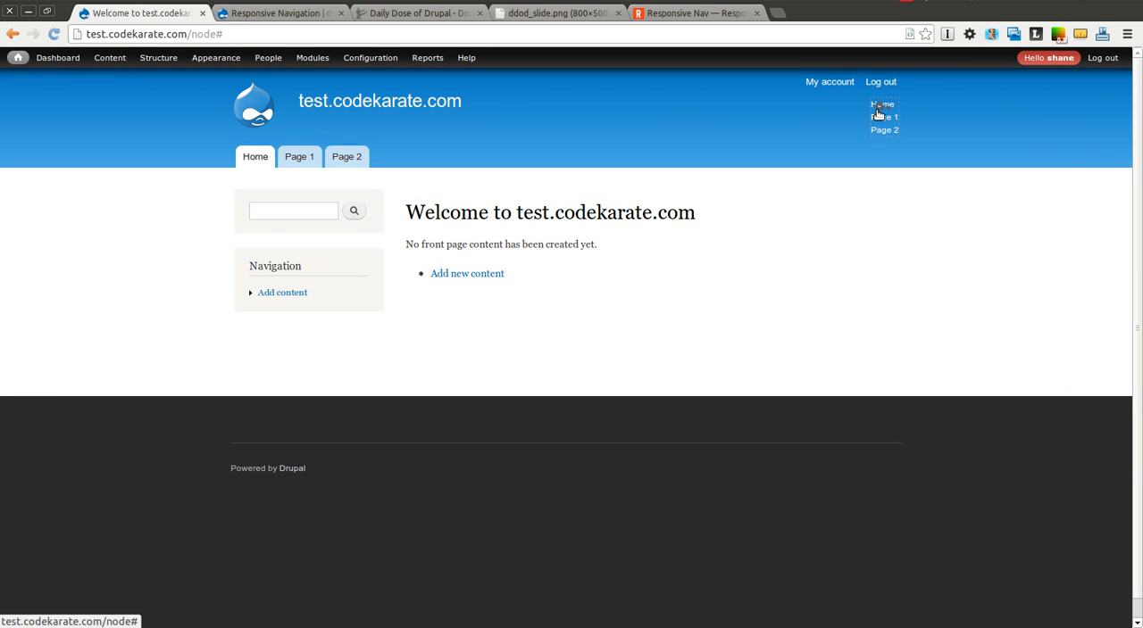
mouse_move(784, 107)
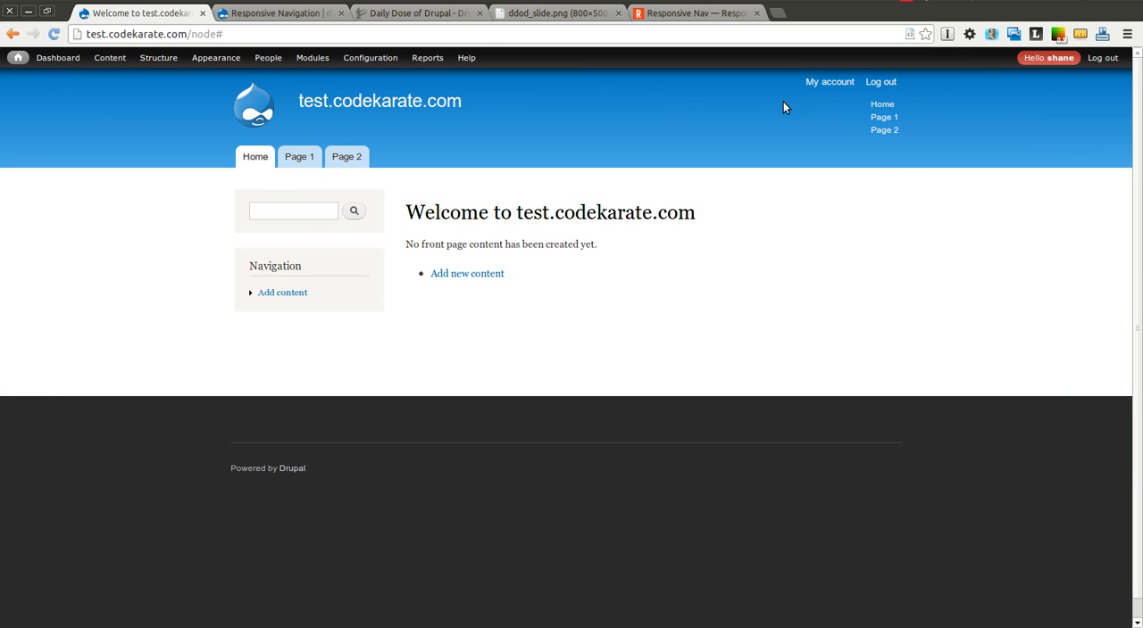
mouse_move(824, 146)
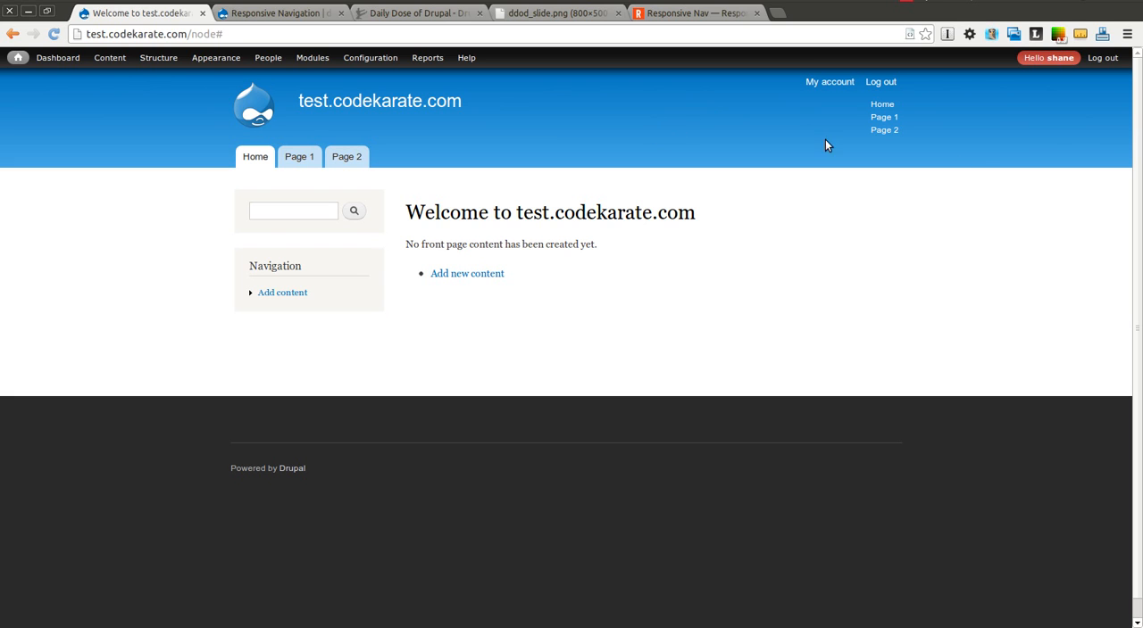
mouse_move(884, 131)
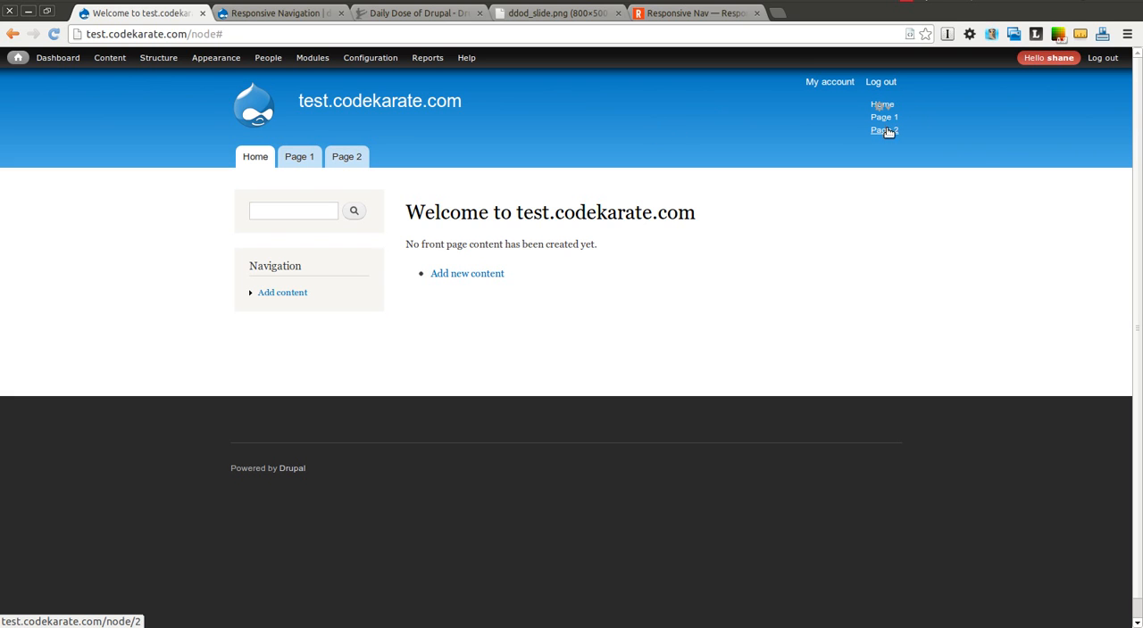
mouse_move(884, 117)
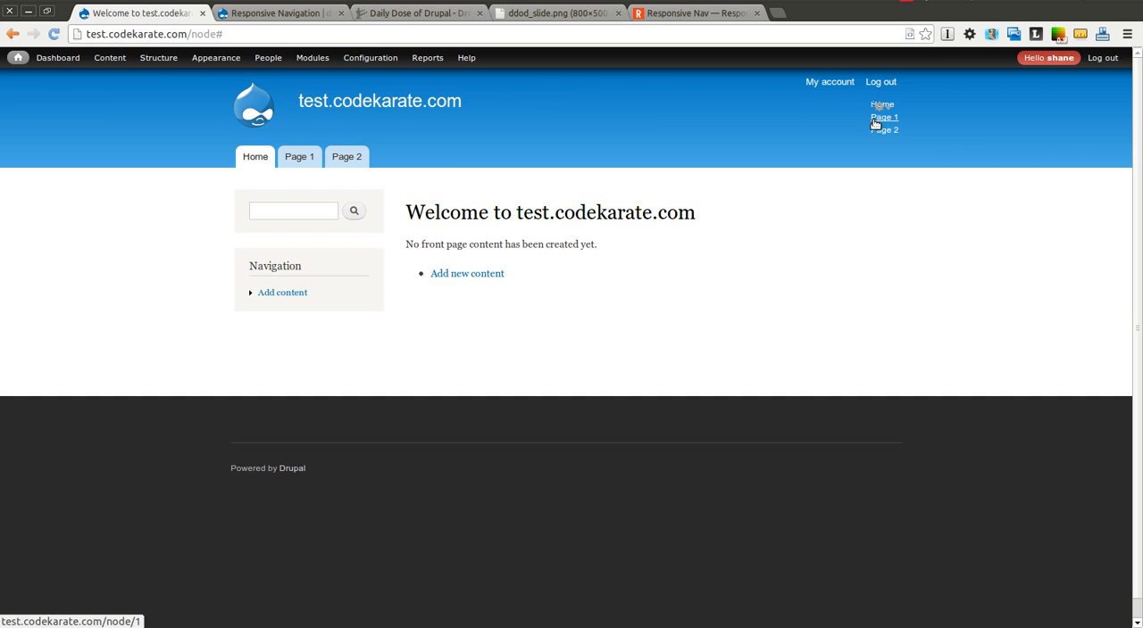
mouse_move(638, 150)
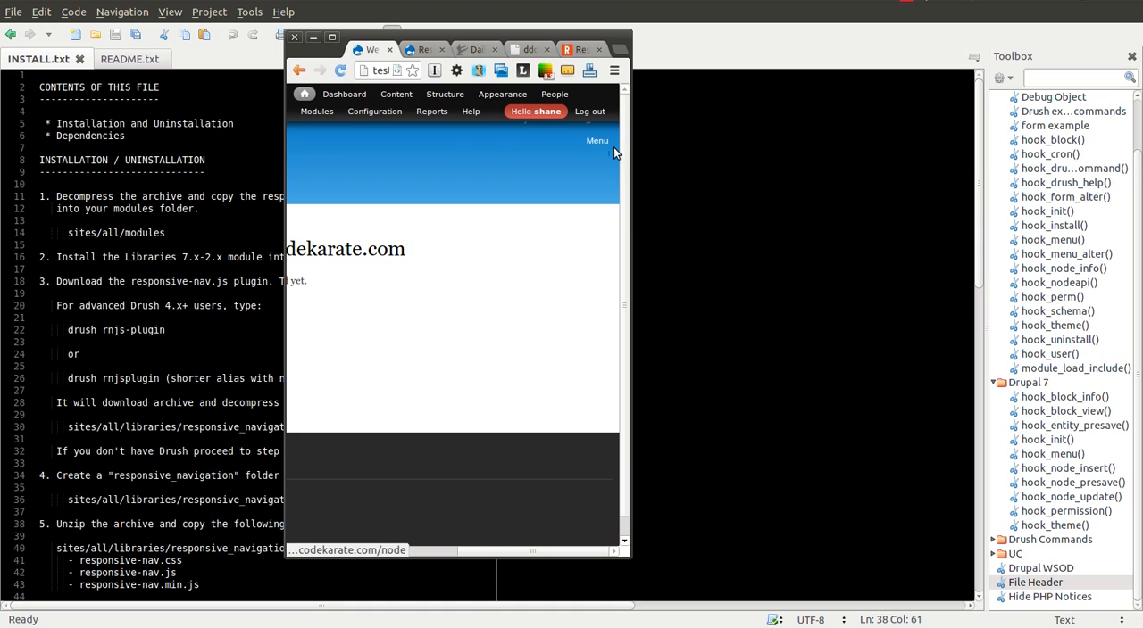
Expand the collapsed Menu toggle to reveal Home, Page 1 and Page 2, comparing with the responsive-nav.com demo
click(596, 139)
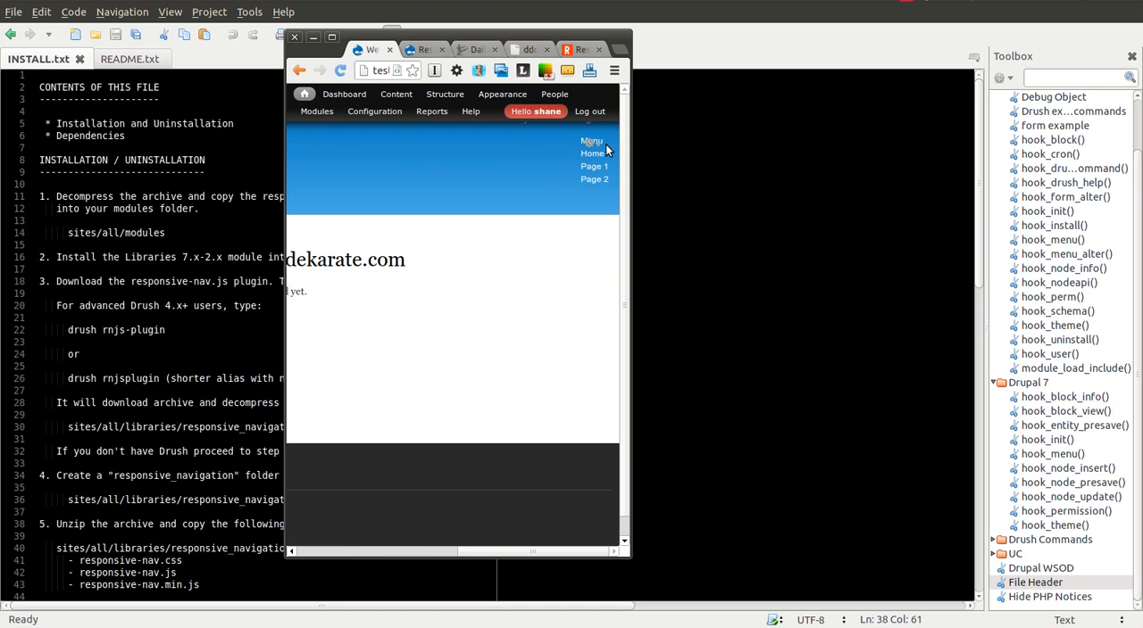
click(590, 143)
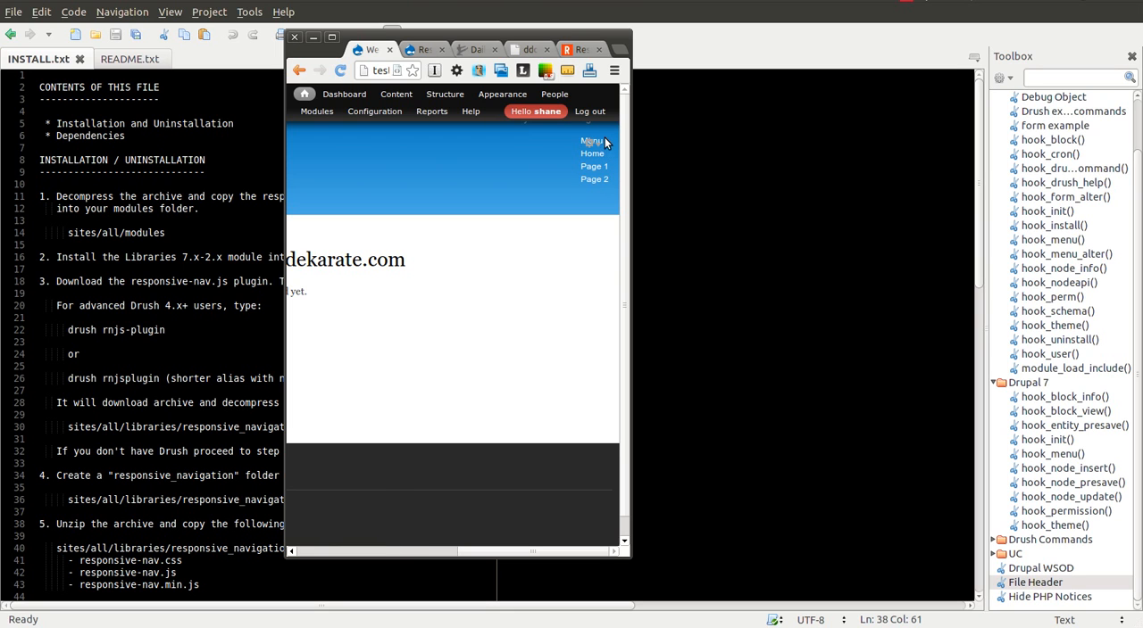
mouse_move(628, 236)
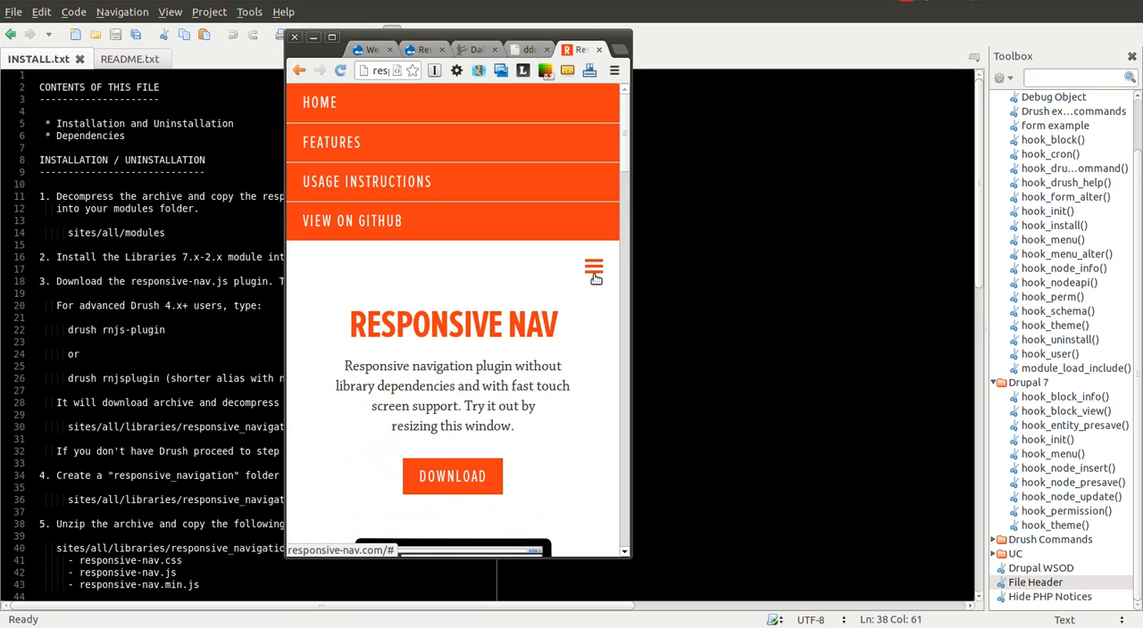
click(371, 50)
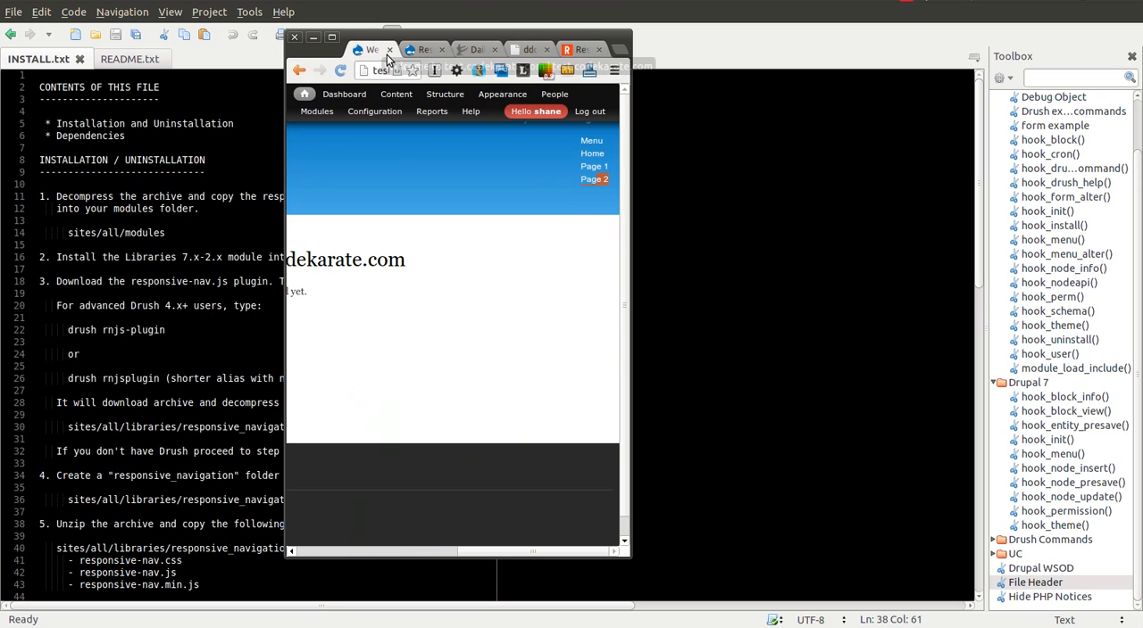
mouse_move(628, 218)
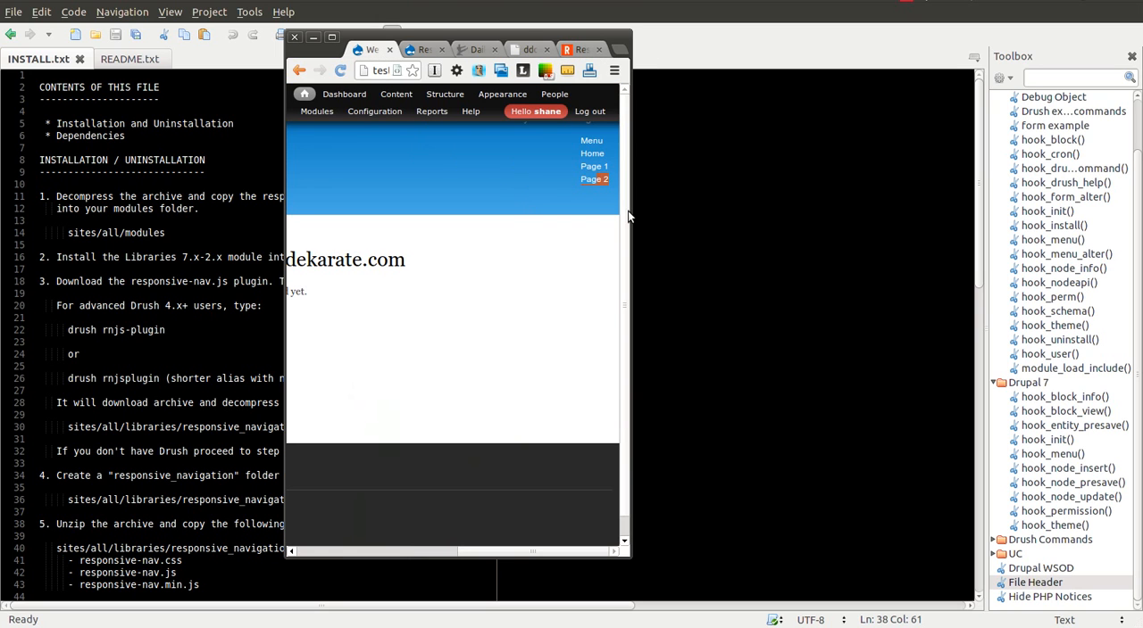
scroll(down, 3)
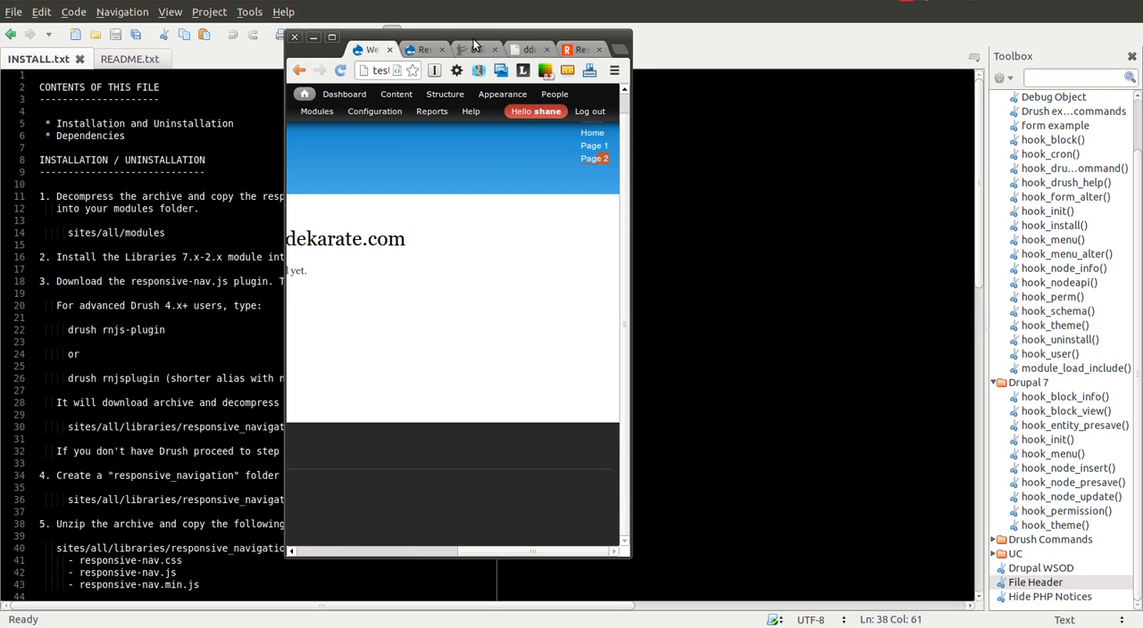
mouse_move(332, 38)
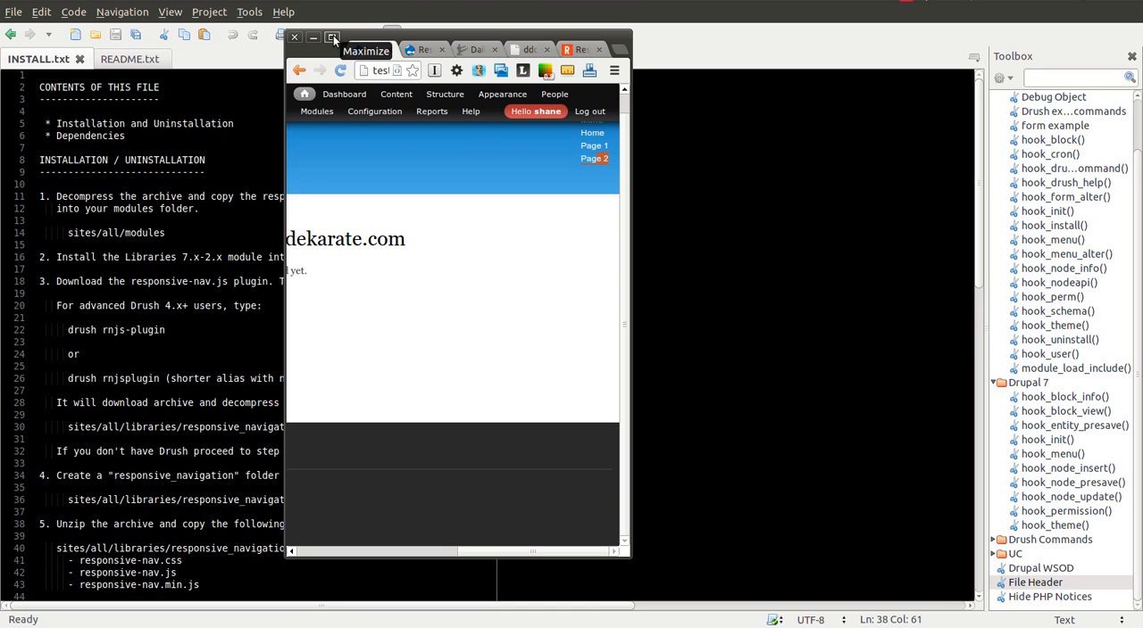
mouse_move(169, 61)
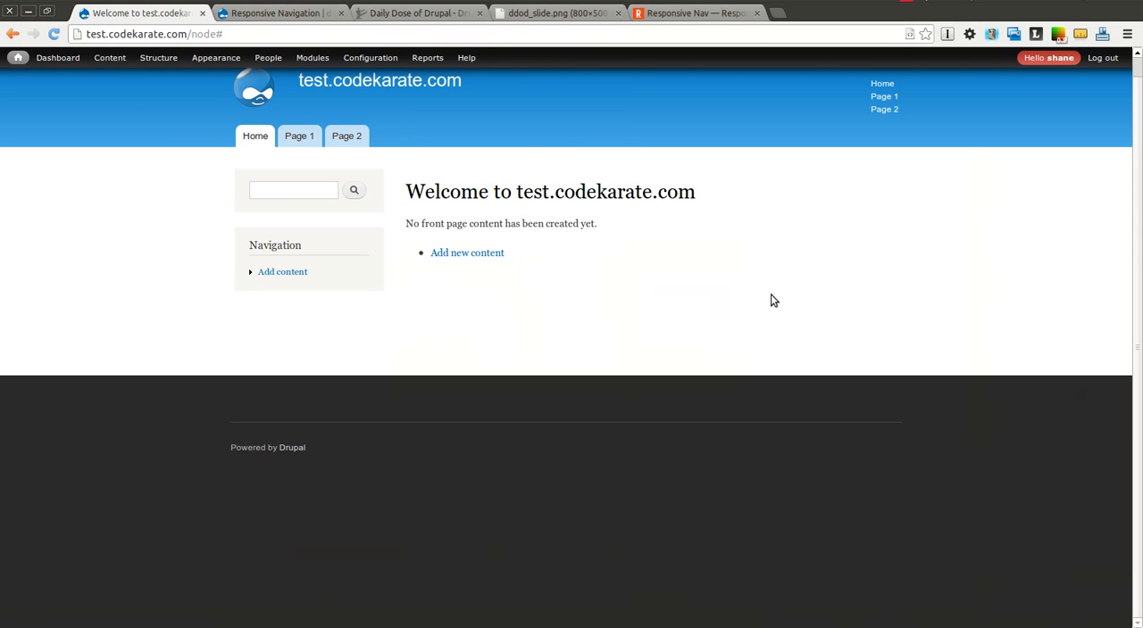
mouse_move(730, 202)
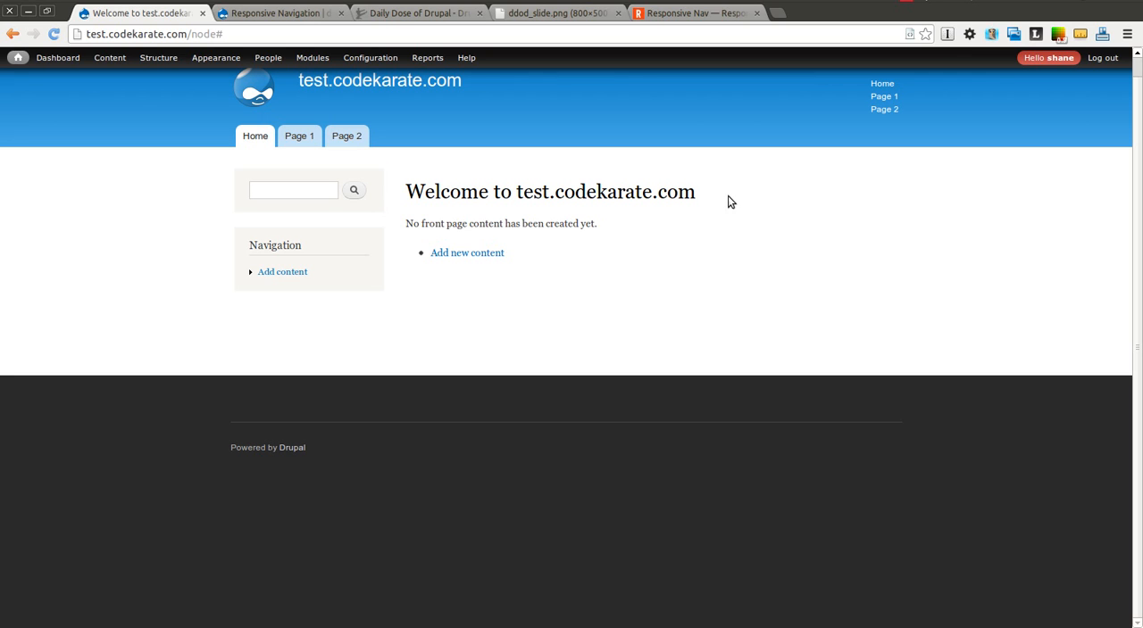
mouse_move(700, 197)
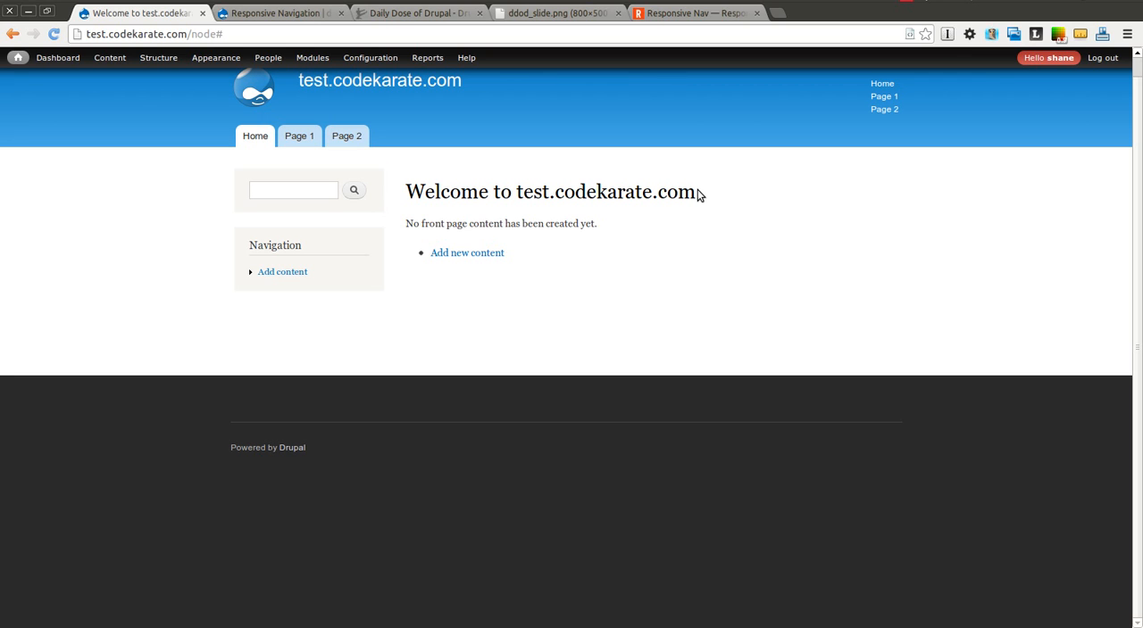
mouse_move(1136, 150)
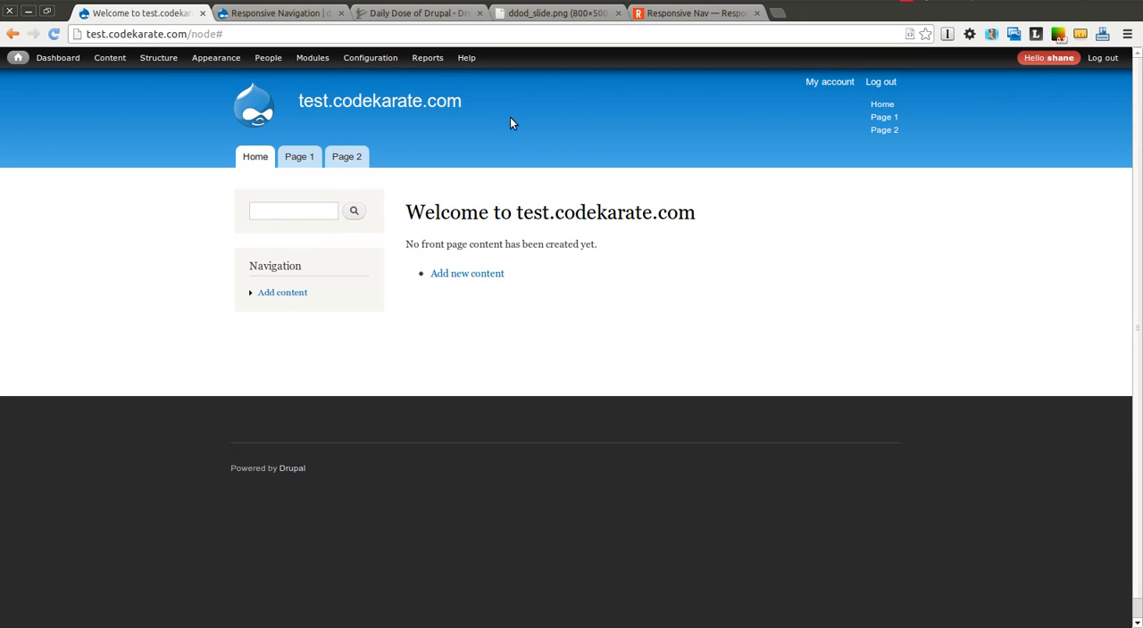
mouse_move(587, 149)
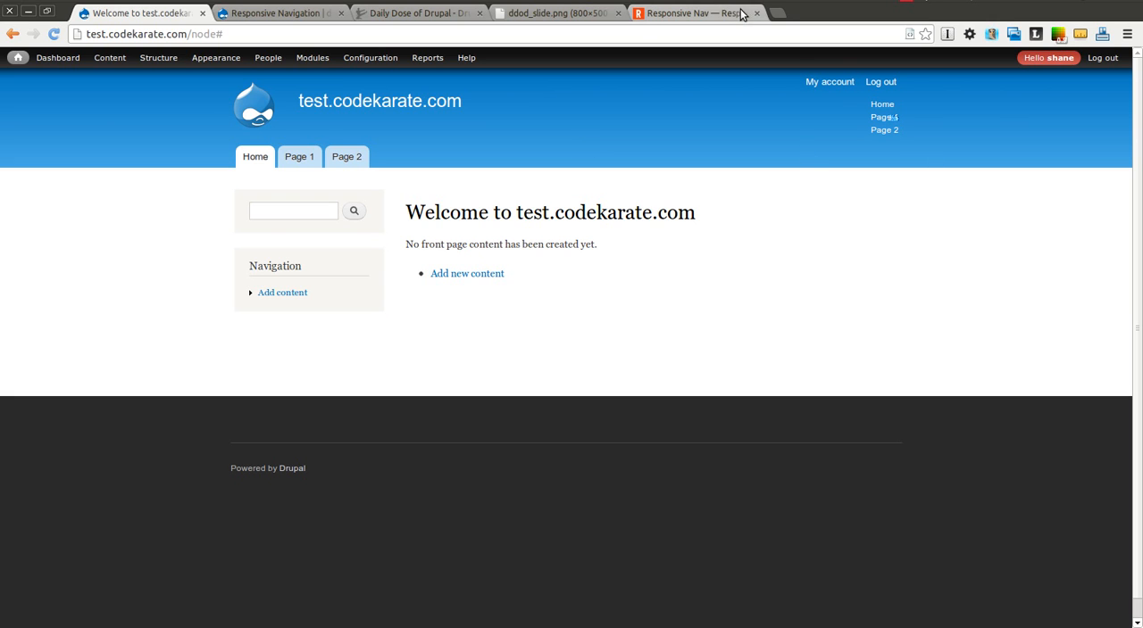
mouse_move(697, 12)
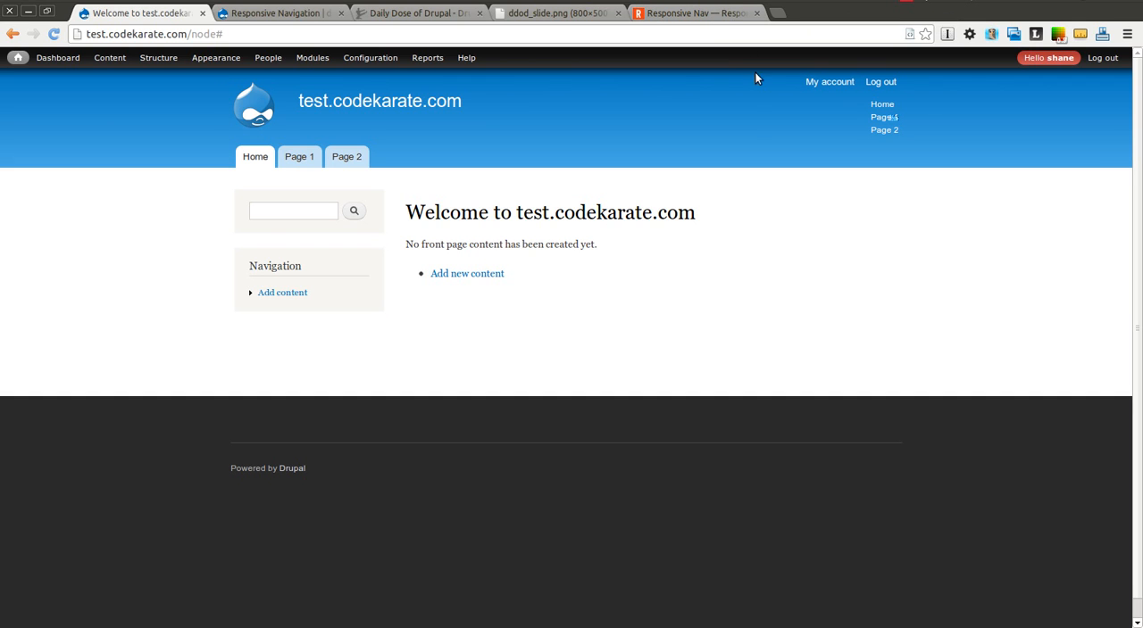
mouse_move(757, 136)
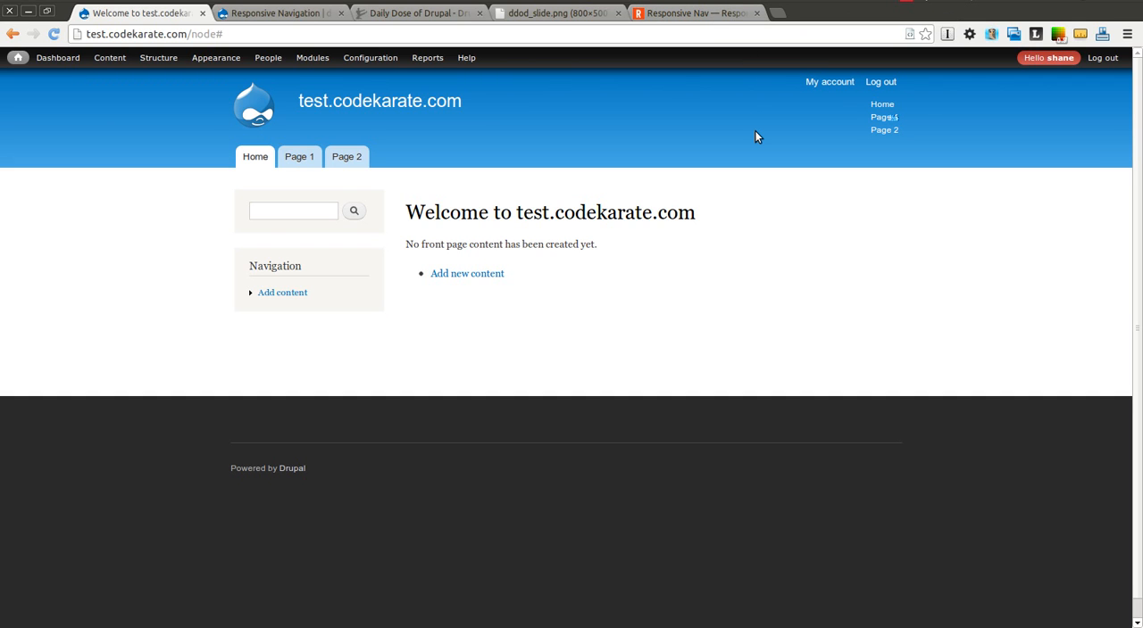